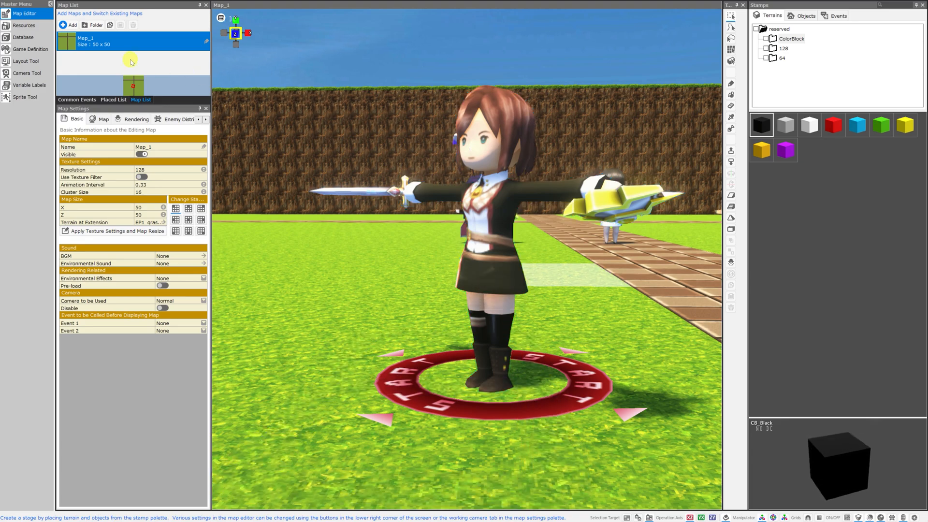
Preview A_Hero01A's Walk, Run and Take 001_4 motions in Resources, then switch to 2D Stamps.
left_click(23, 25)
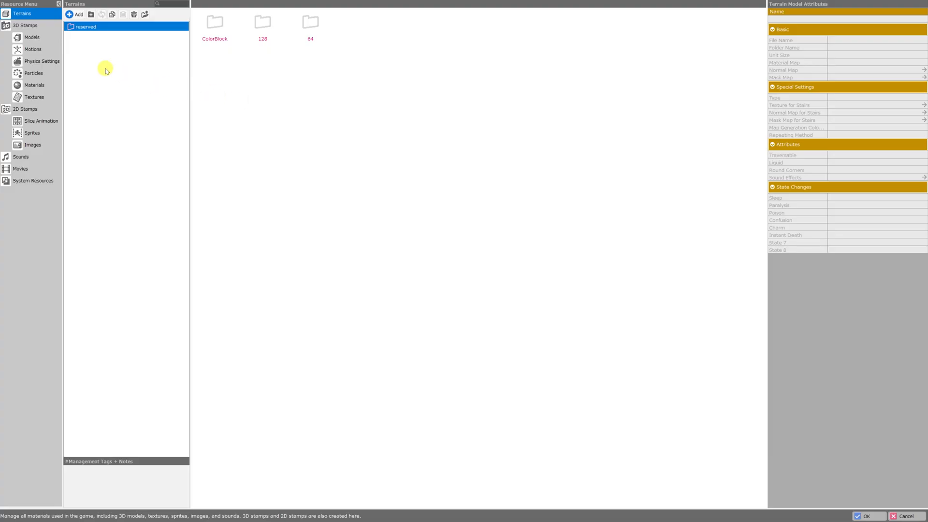
left_click(24, 25)
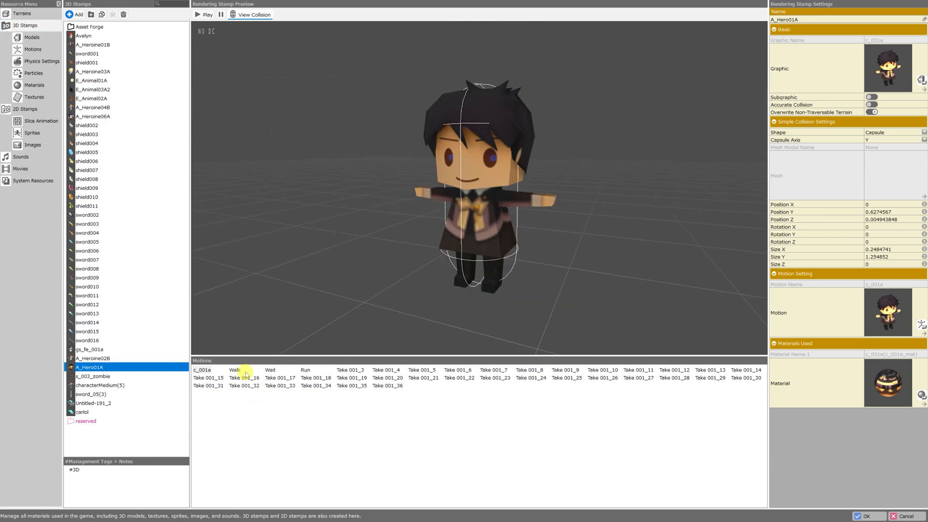
left_click(244, 378)
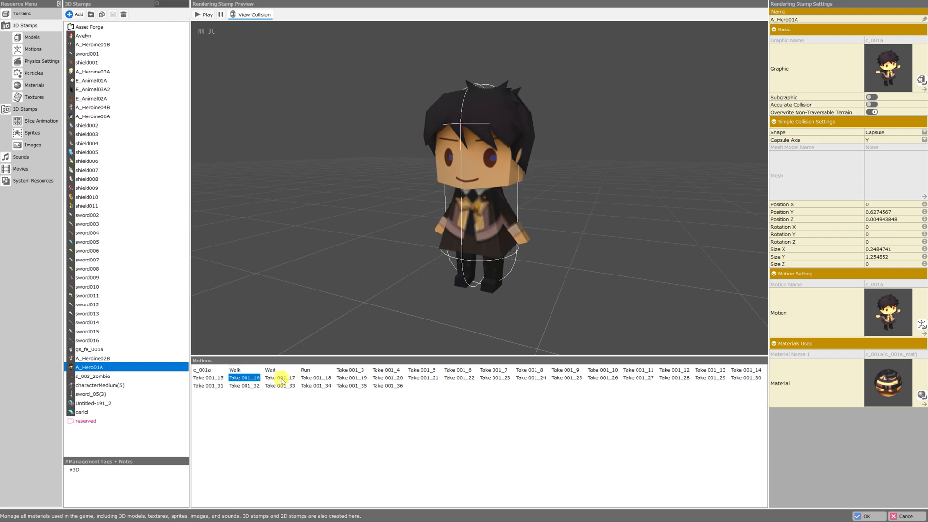
left_click(305, 369)
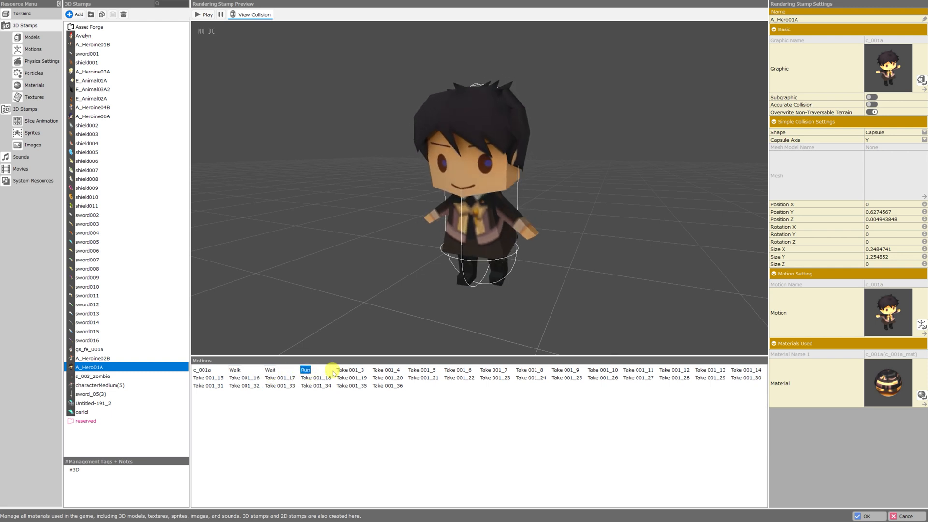
left_click(387, 370)
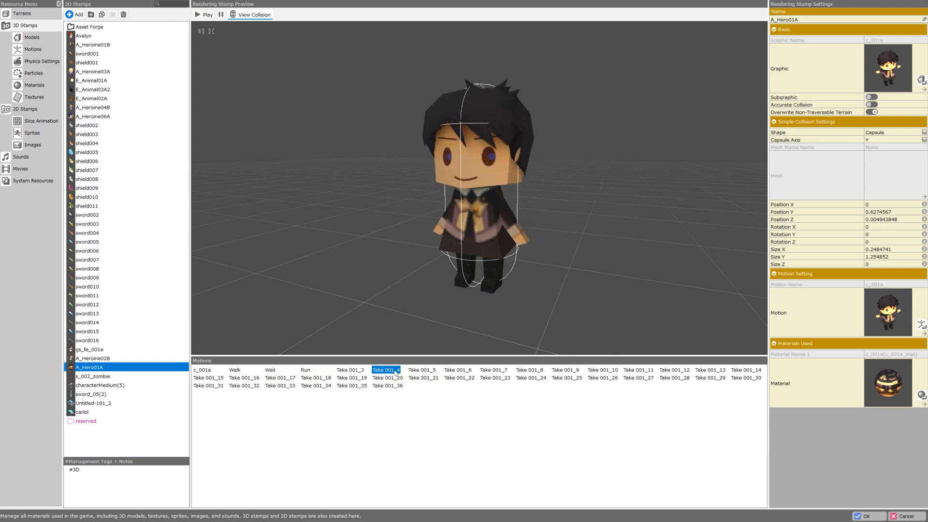
left_click(25, 109)
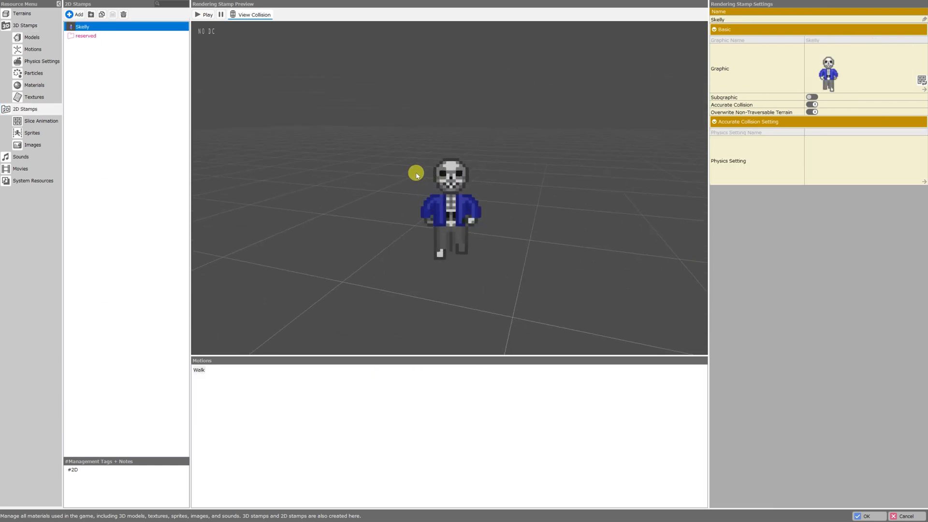
mouse_move(24, 24)
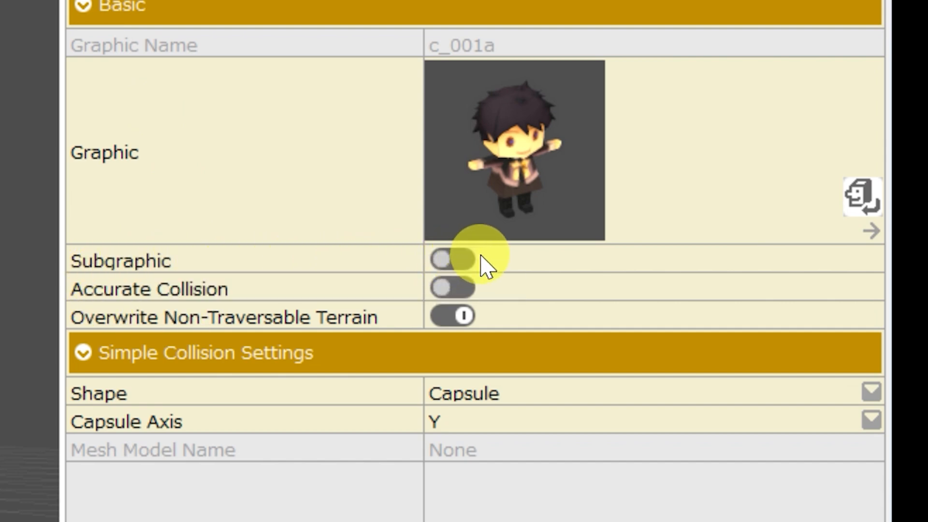
mouse_move(482, 266)
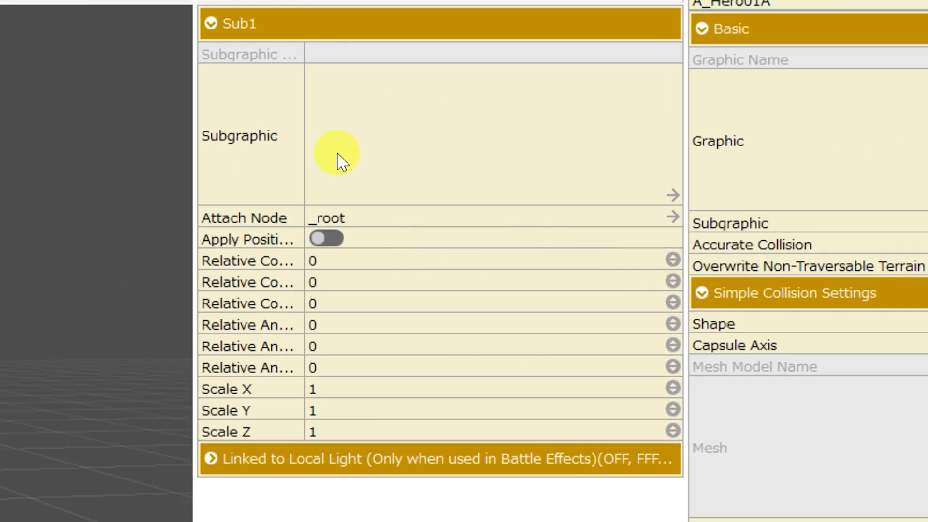
mouse_move(243, 151)
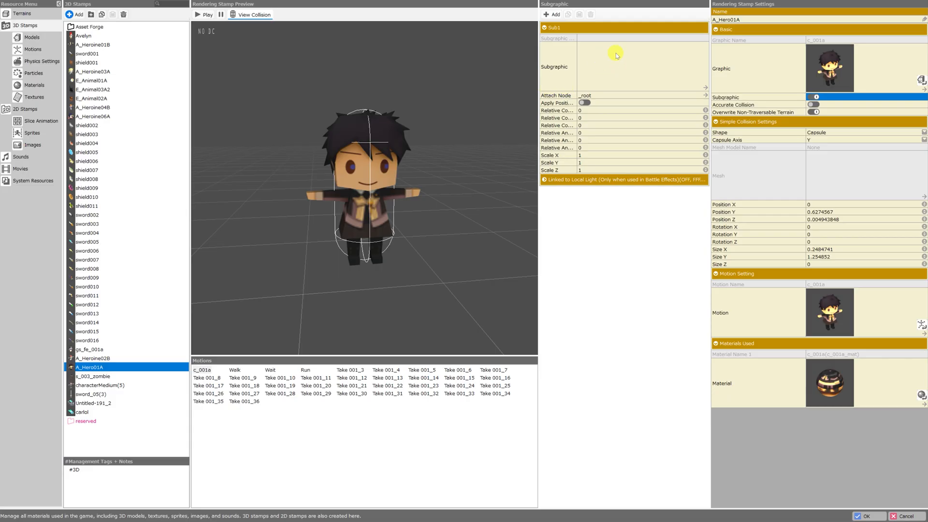
mouse_move(607, 69)
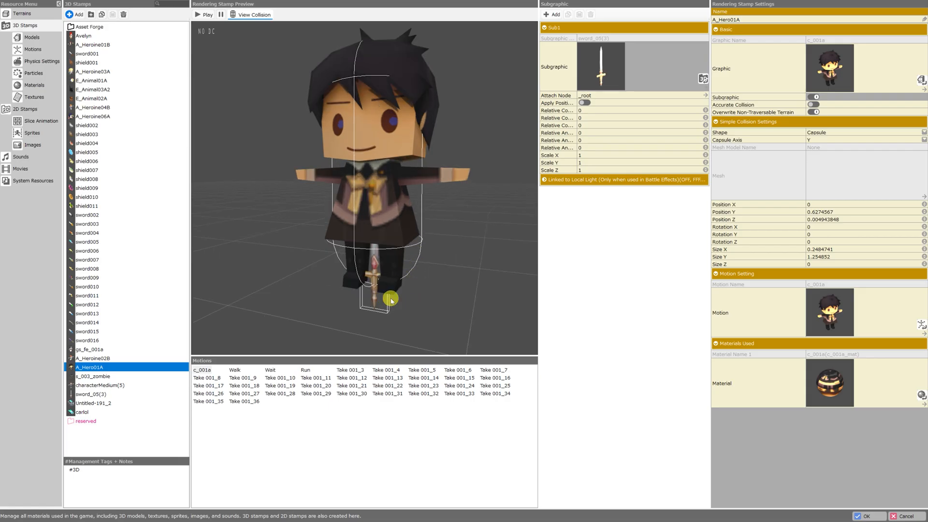
mouse_move(372, 299)
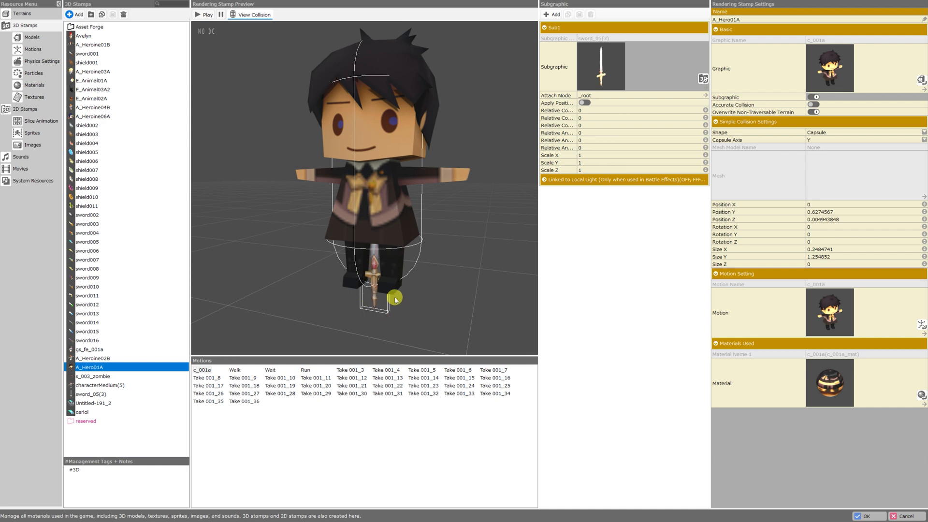
mouse_move(303, 164)
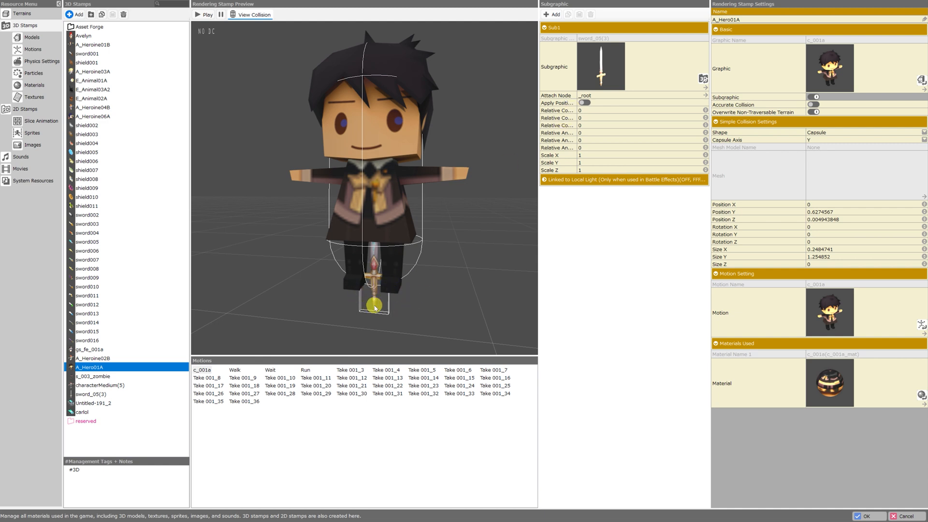
mouse_move(406, 295)
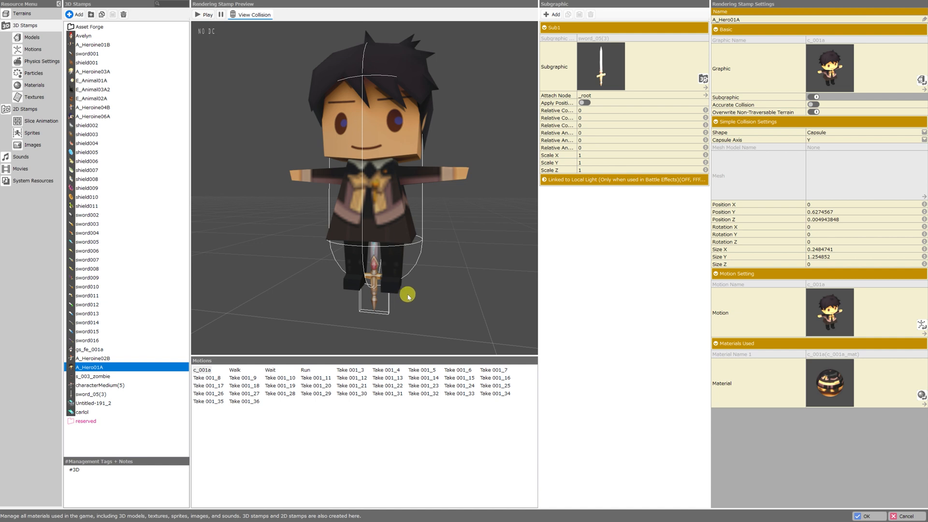
mouse_move(417, 291)
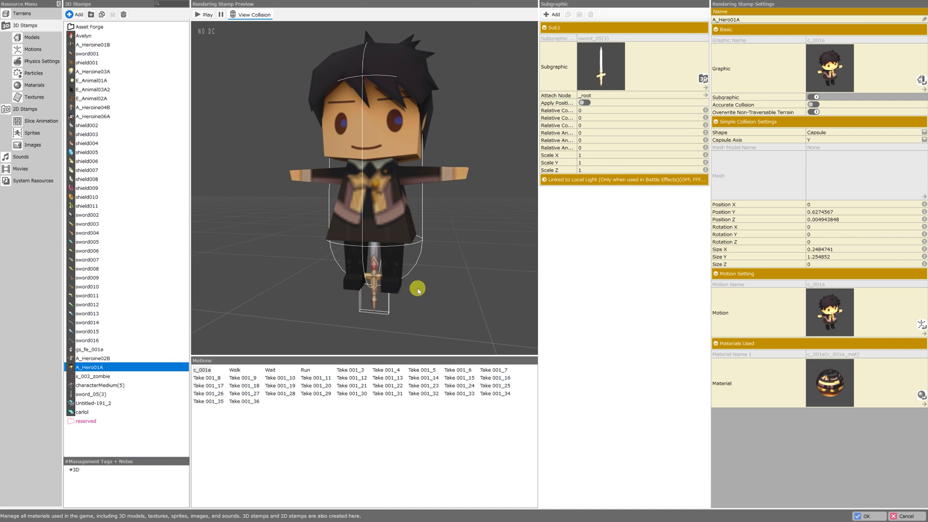
mouse_move(425, 280)
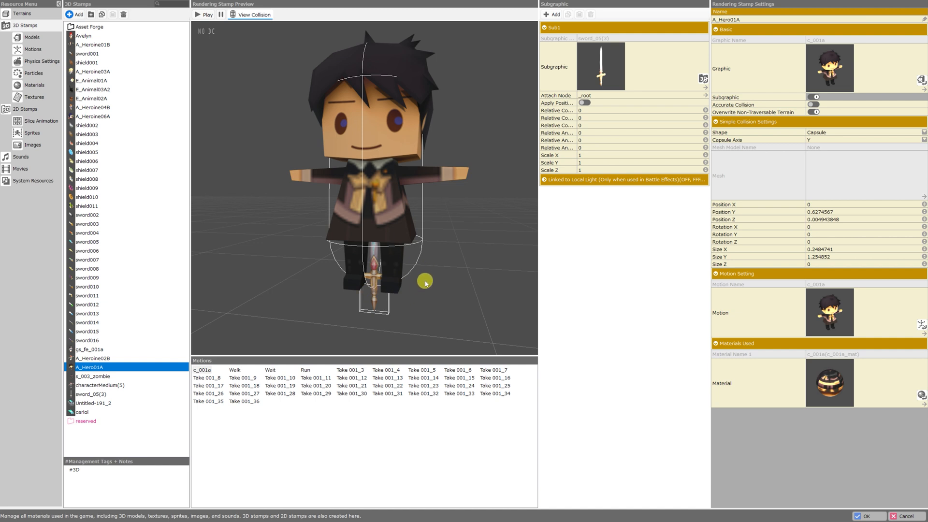
Open the Sub1 Attach Node picker and browse the body and Rarm nodes.
left_click(642, 96)
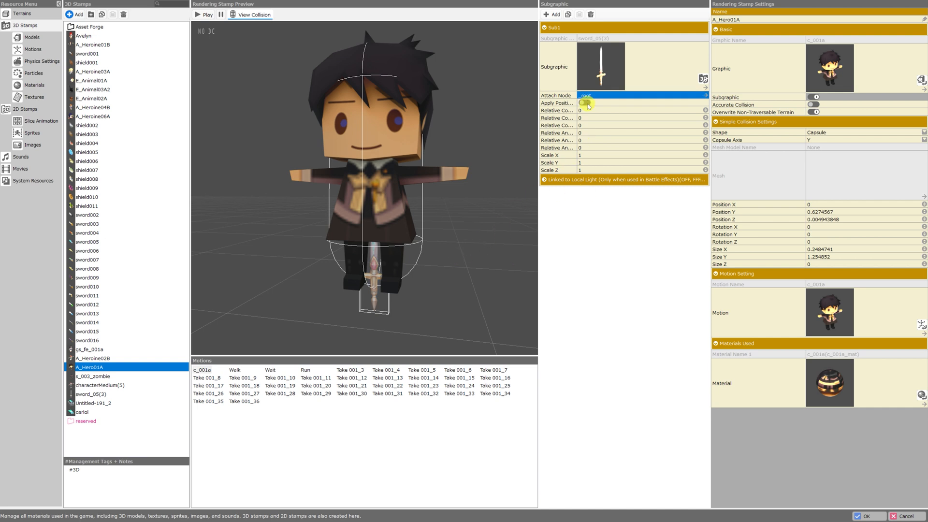
left_click(704, 95)
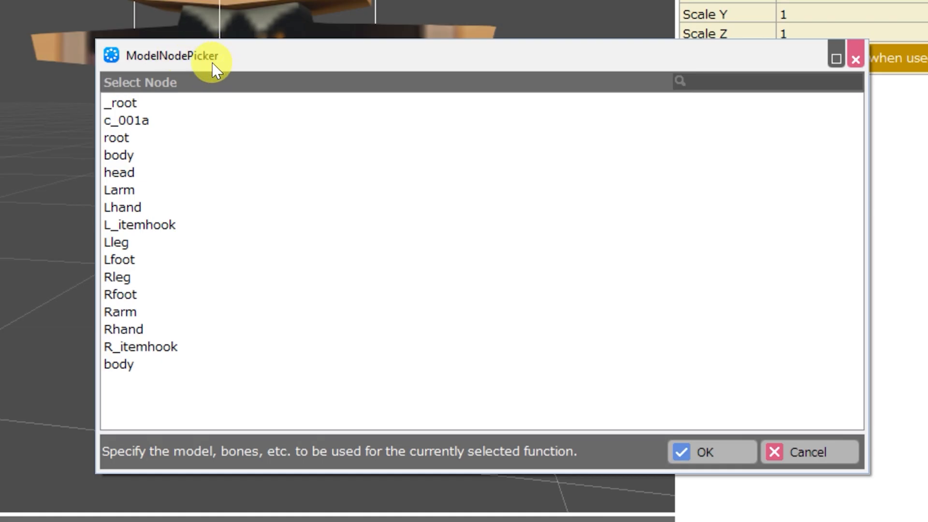
mouse_move(136, 107)
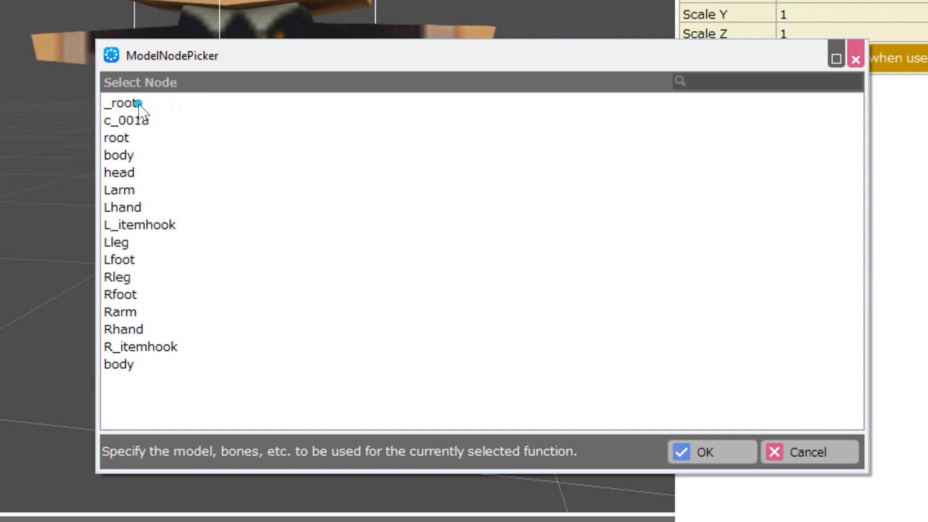
left_click(119, 155)
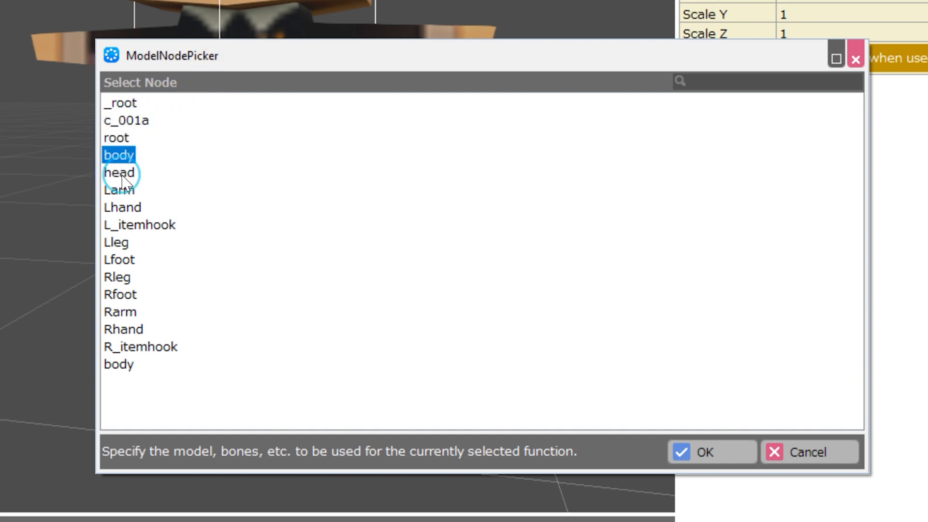
left_click(121, 312)
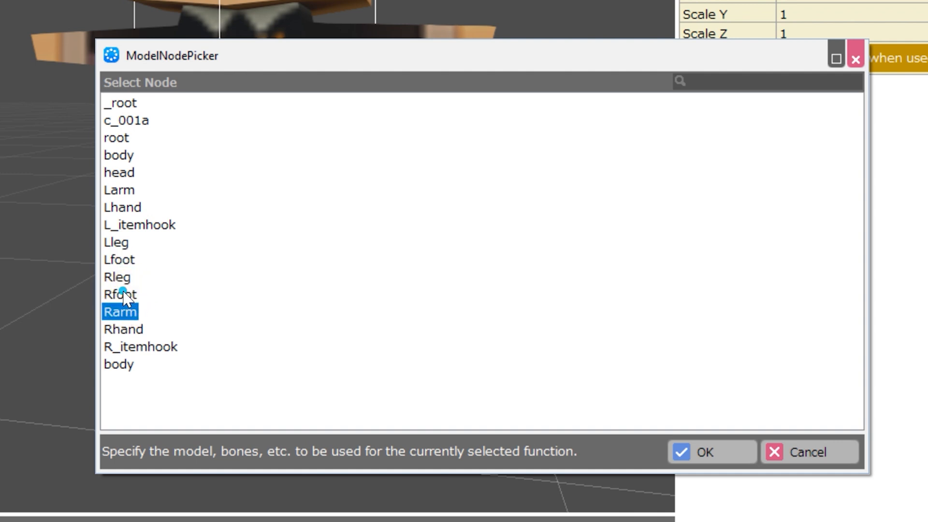
left_click(118, 364)
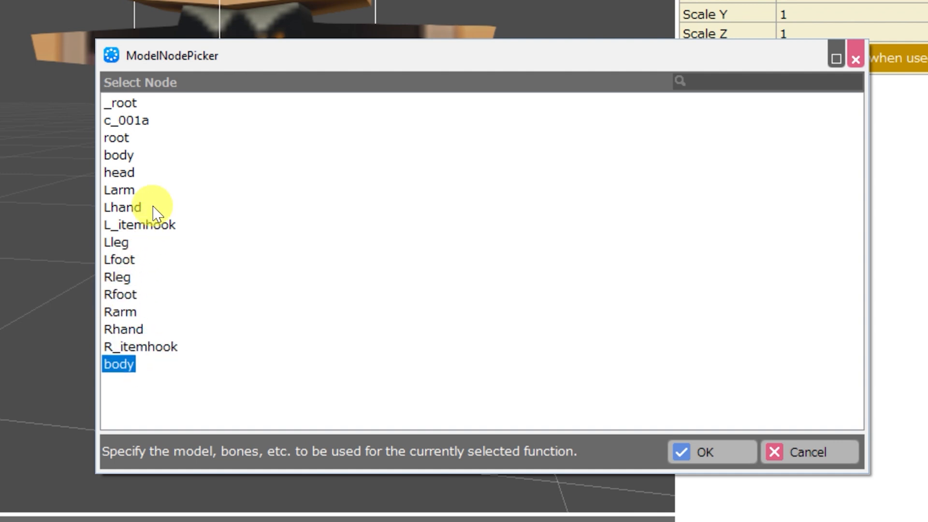
mouse_move(169, 406)
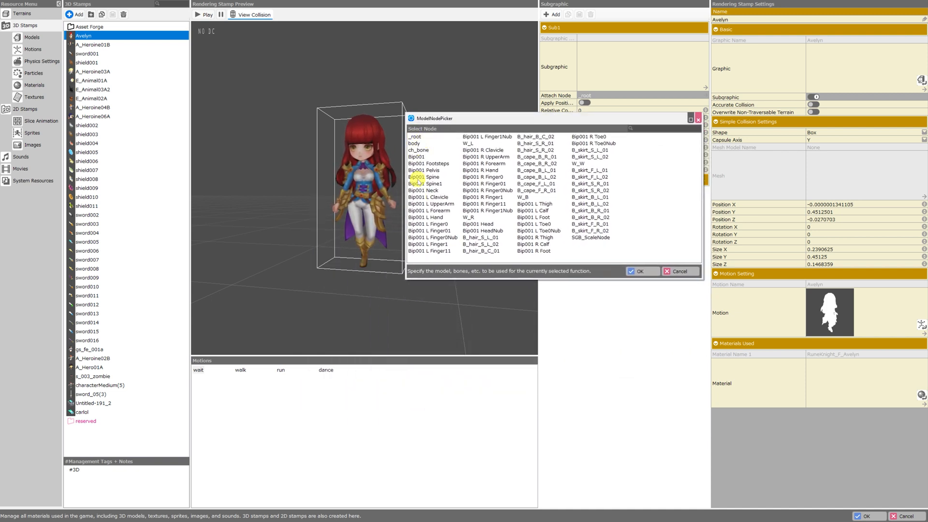
Try Bip001 L Forearm, body, Larm, L_itemhook, R_itemhook and head as attach nodes.
left_click(424, 170)
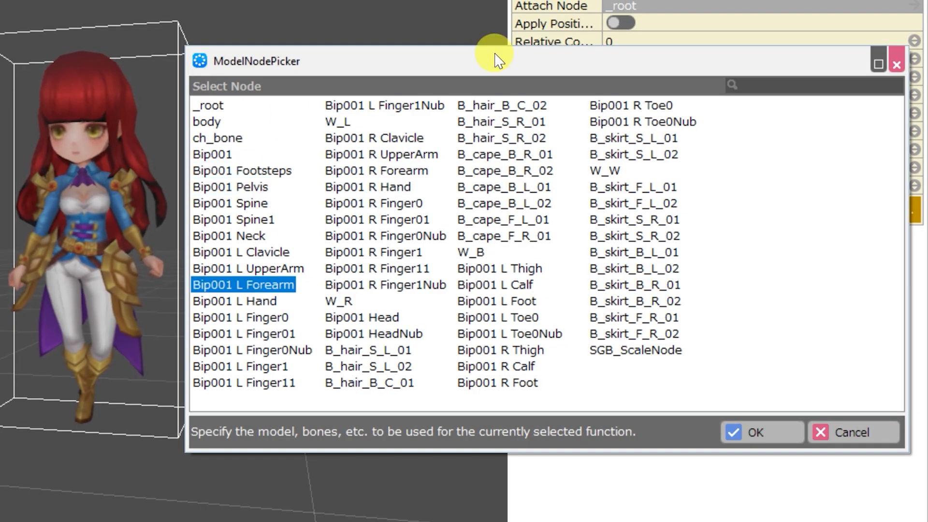
mouse_move(383, 261)
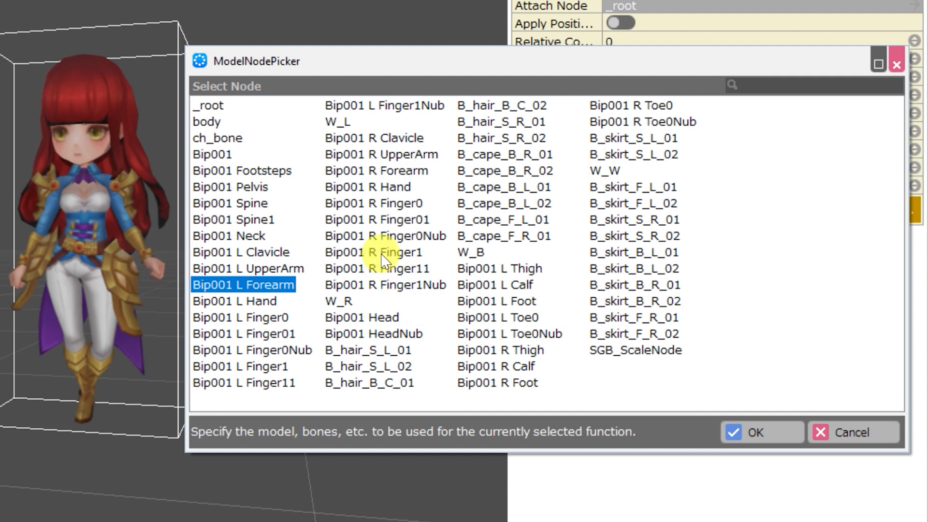
mouse_move(293, 269)
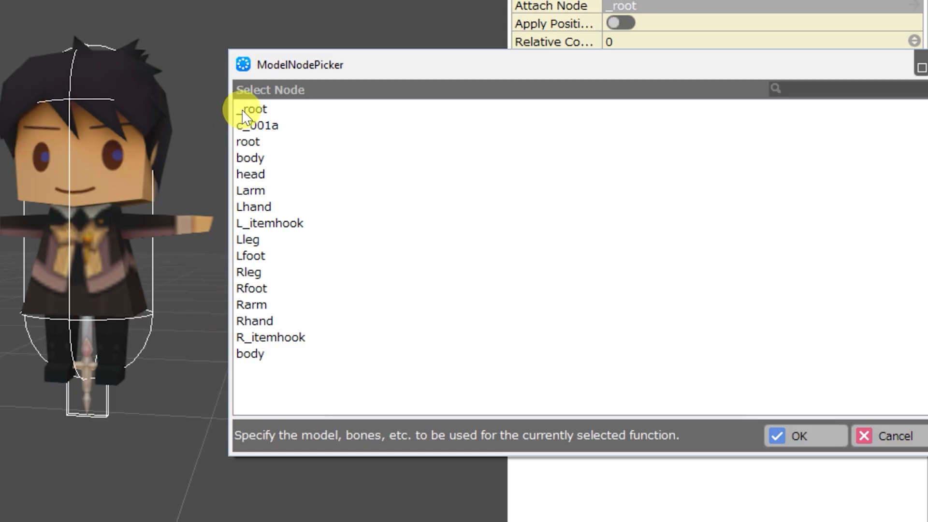
left_click(249, 158)
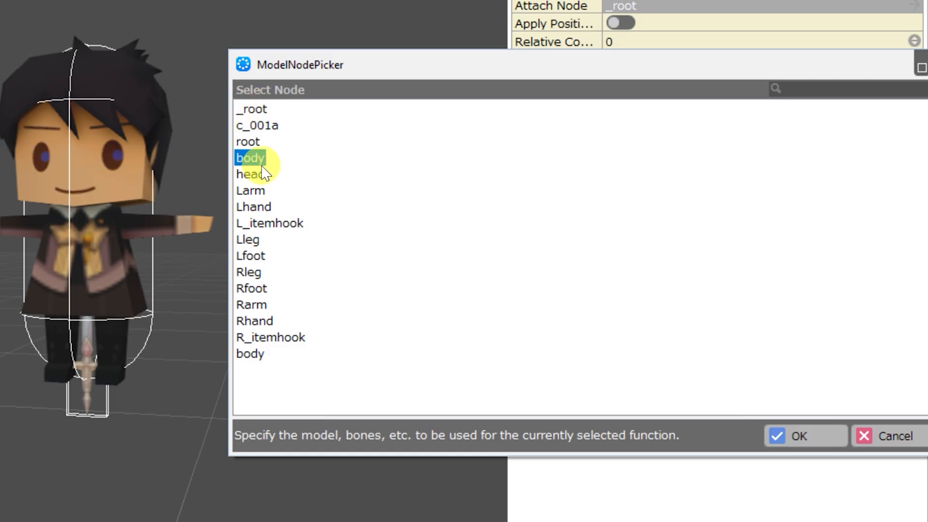
left_click(251, 190)
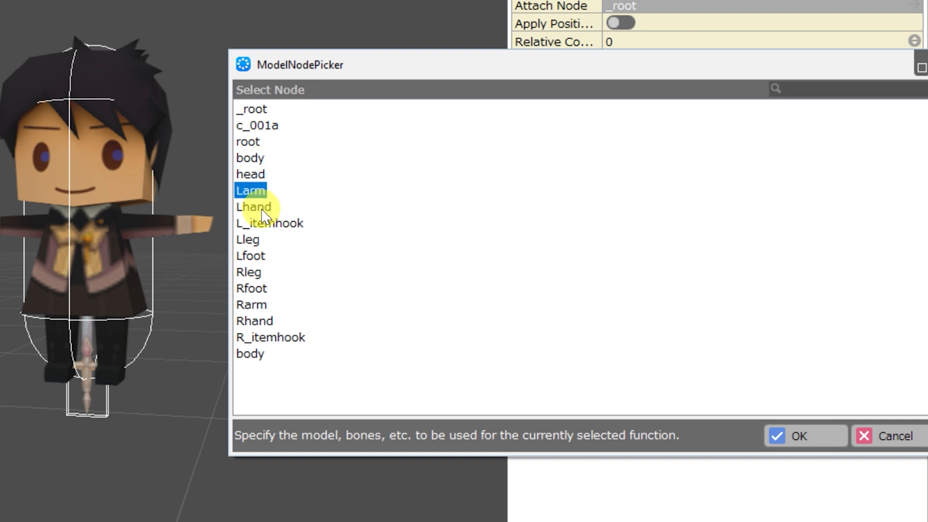
left_click(269, 223)
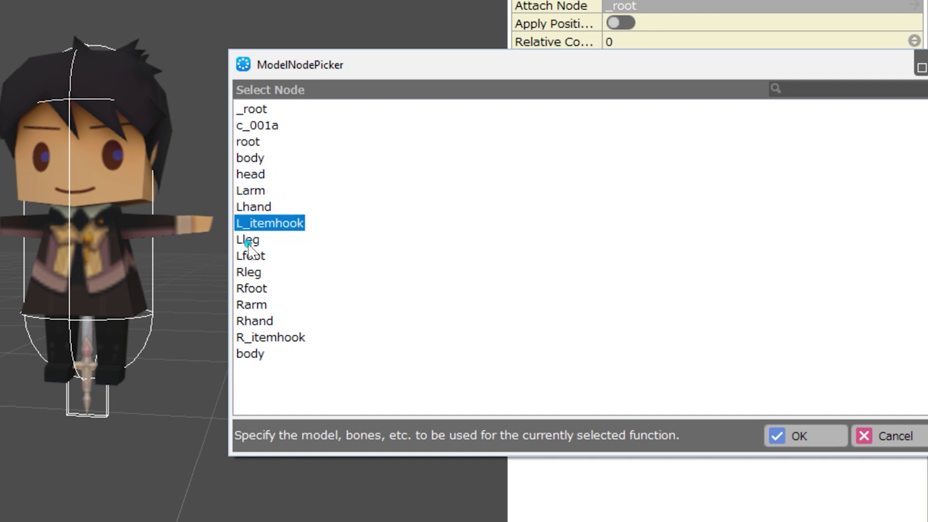
left_click(251, 288)
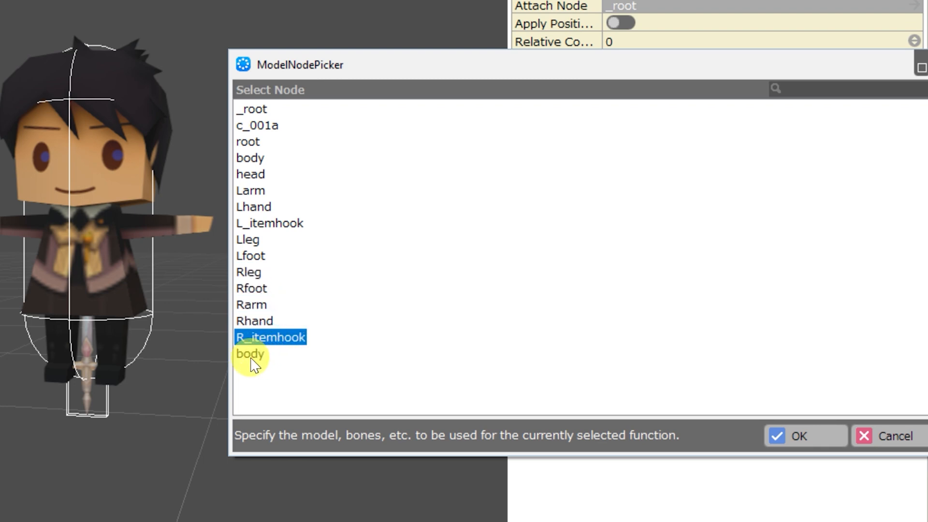
left_click(250, 353)
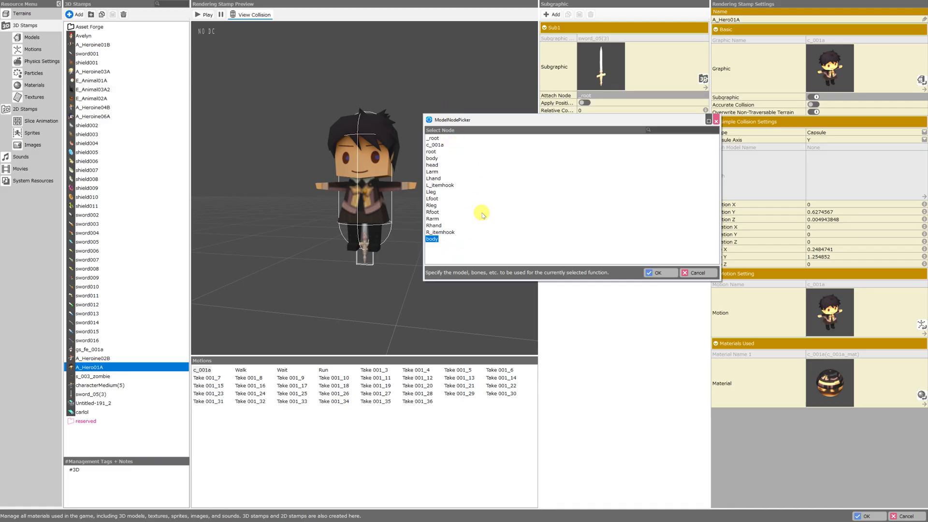
mouse_move(441, 171)
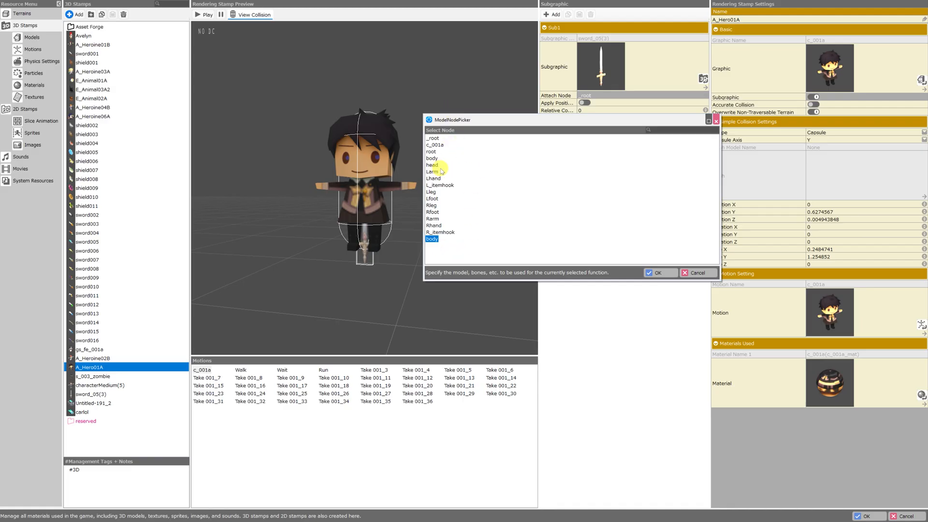
left_click(432, 164)
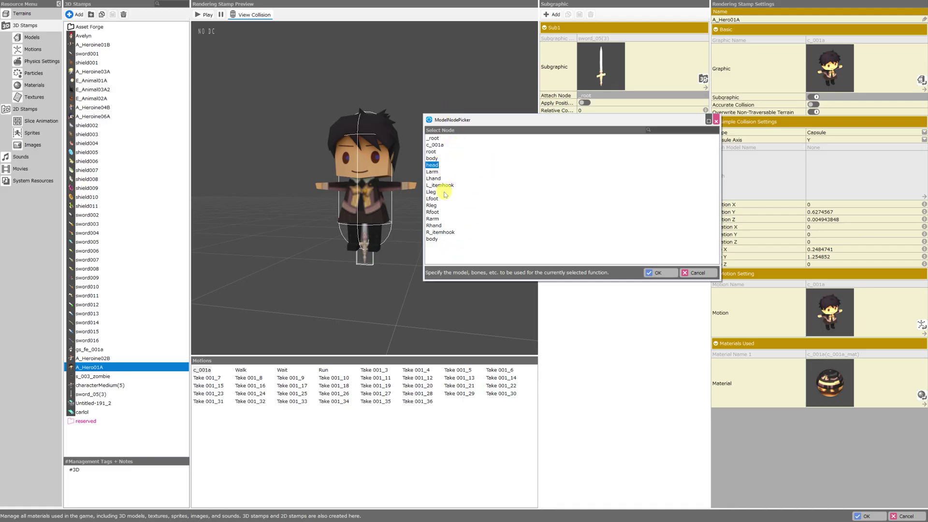
left_click(432, 239)
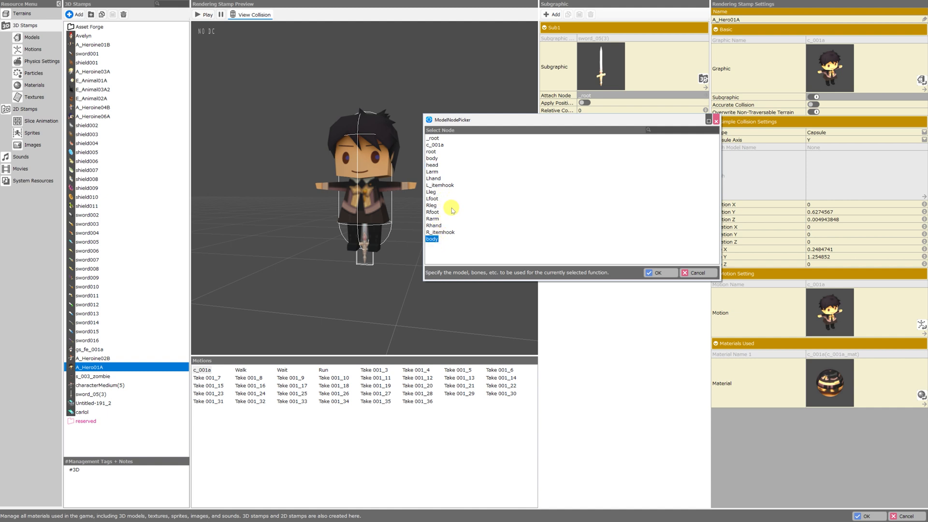
mouse_move(455, 229)
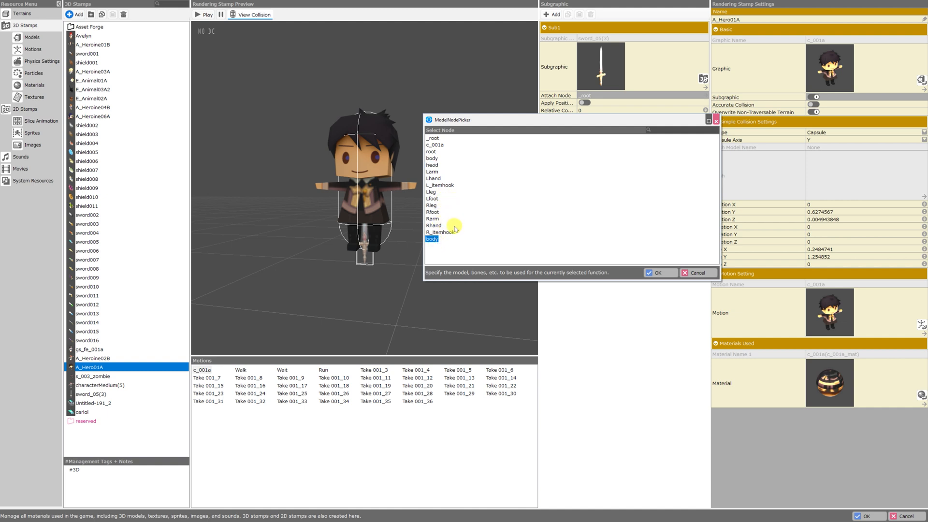
Attach the sword to Rhand and preview it in Wait, Take 001_19 and Run motions.
left_click(657, 273)
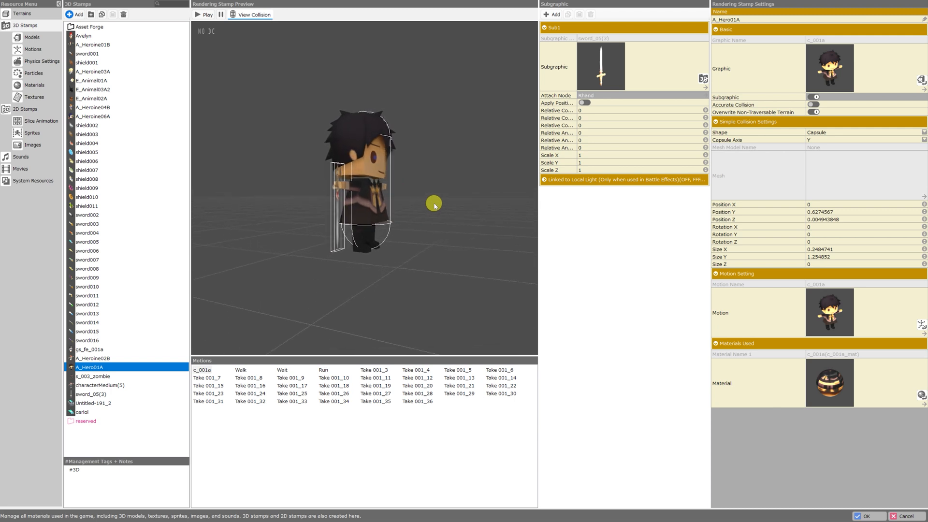
left_click(253, 14)
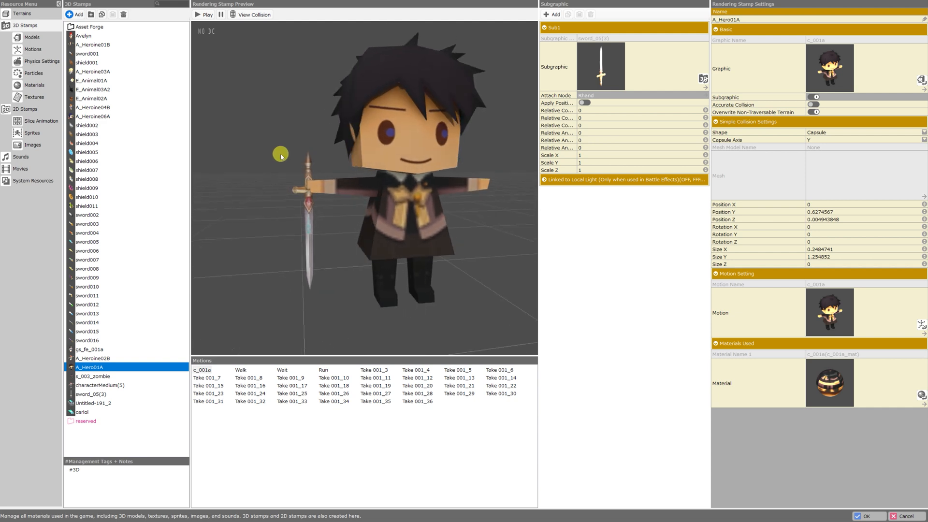
left_click(283, 369)
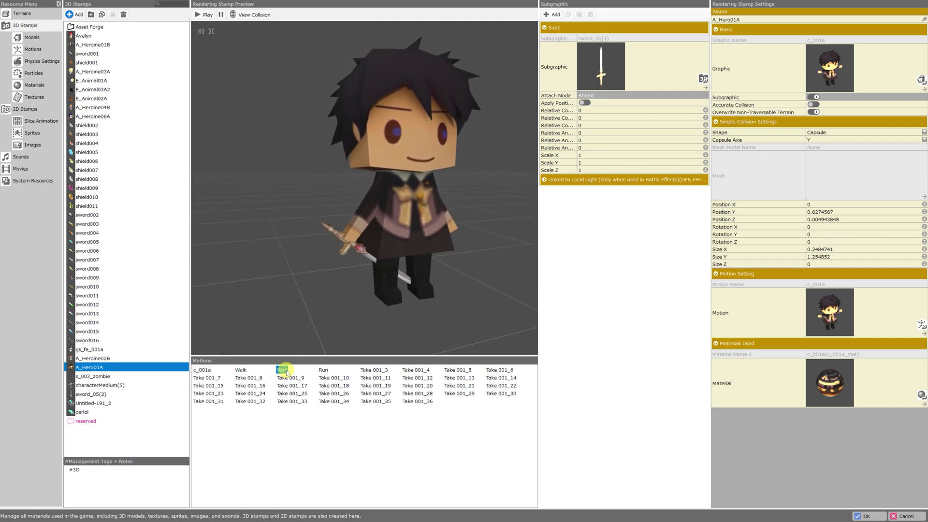
left_click(376, 385)
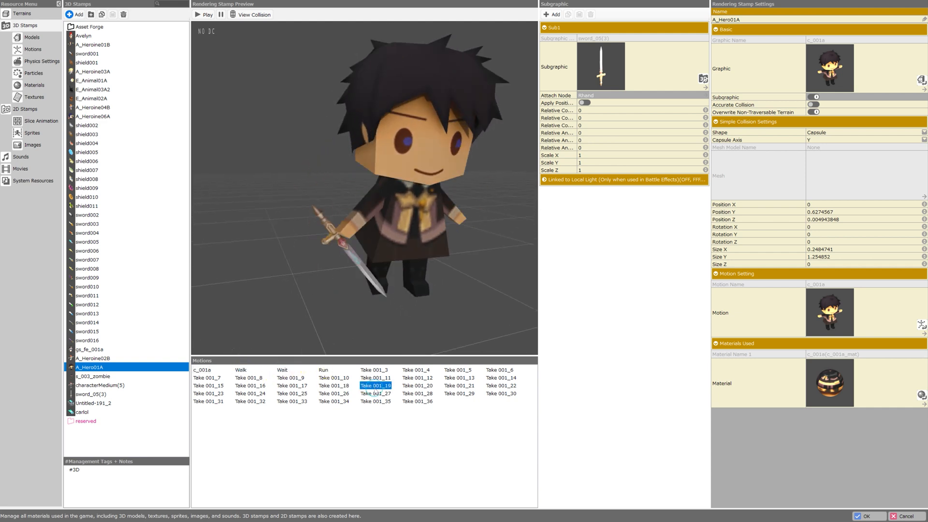
left_click(324, 370)
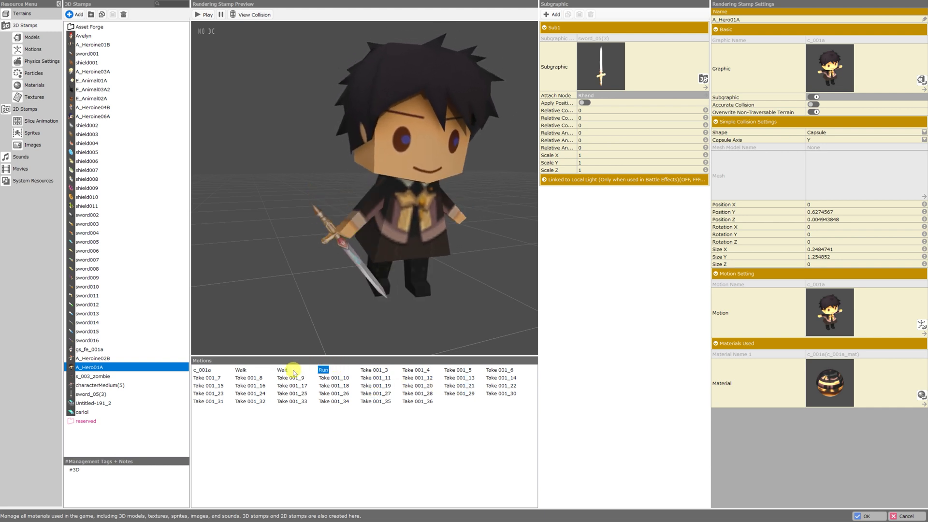
left_click(282, 369)
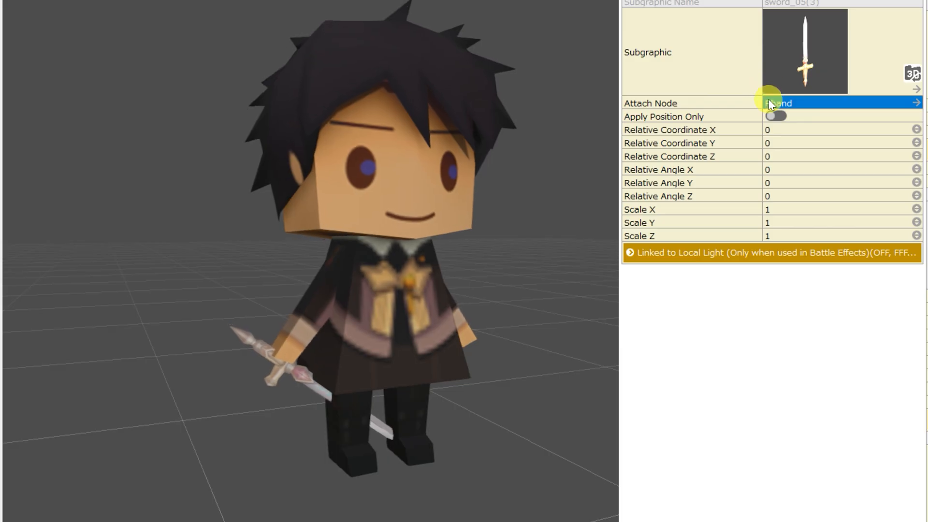
mouse_move(728, 230)
type("-0.1")
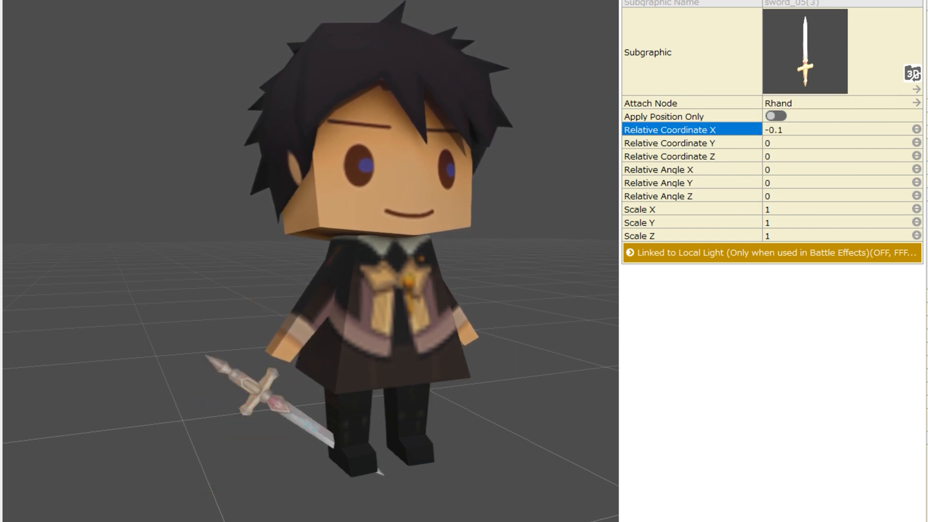
left_click(916, 130)
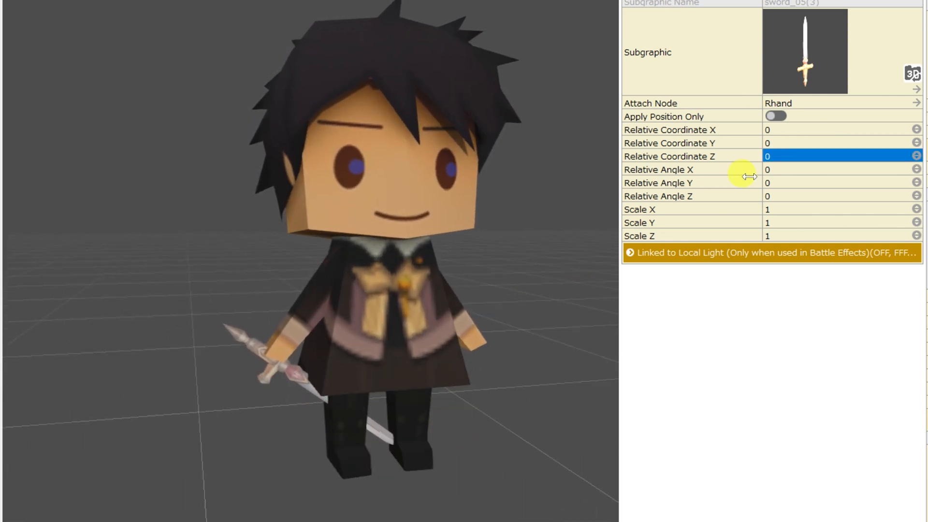
Start editing the sword's Relative Angle X, aiming for -90 degrees.
left_click(835, 169)
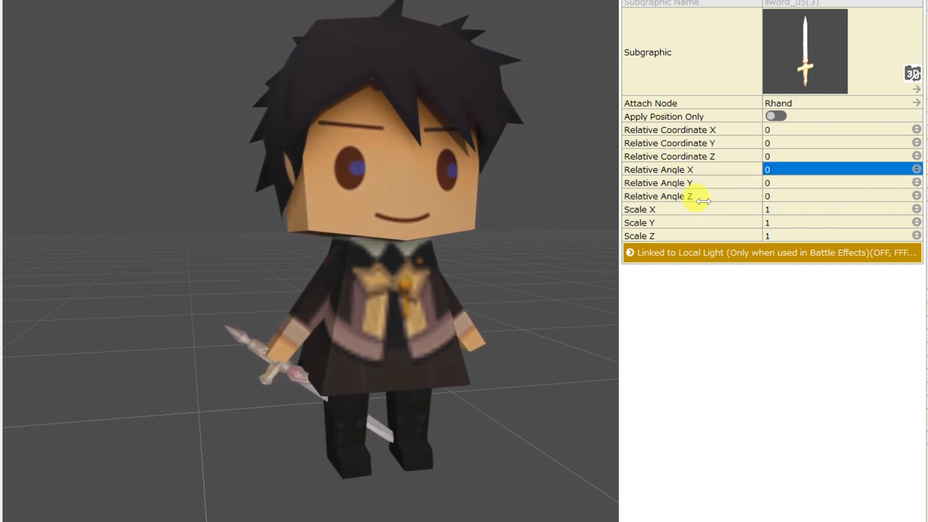
mouse_move(729, 197)
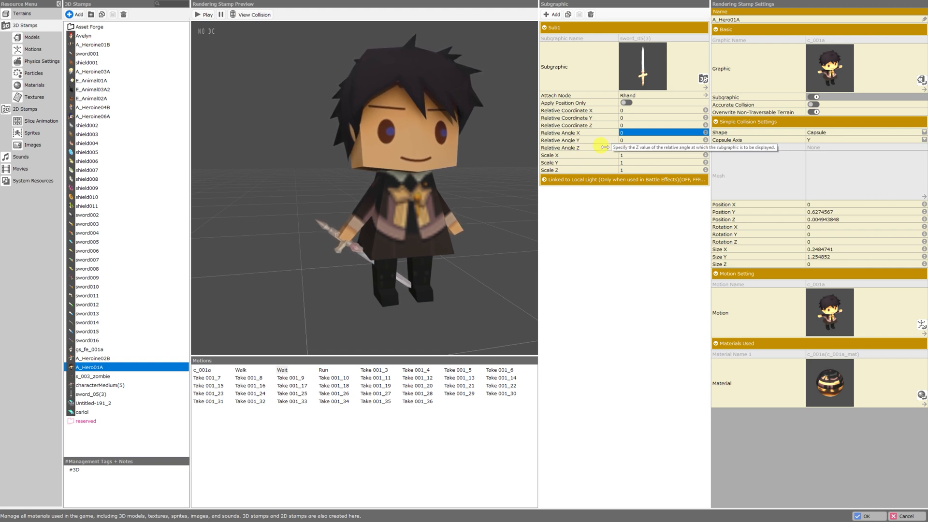
mouse_move(488, 217)
type("-90")
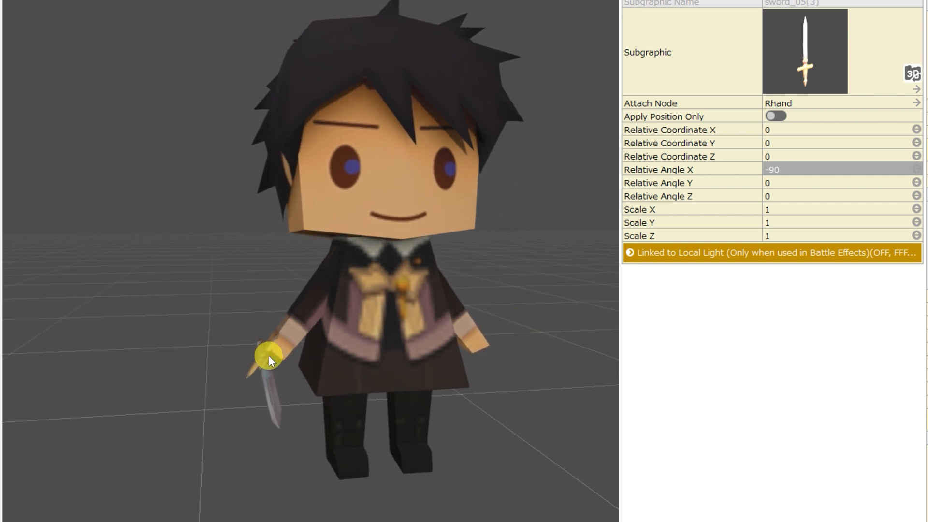
mouse_move(770, 134)
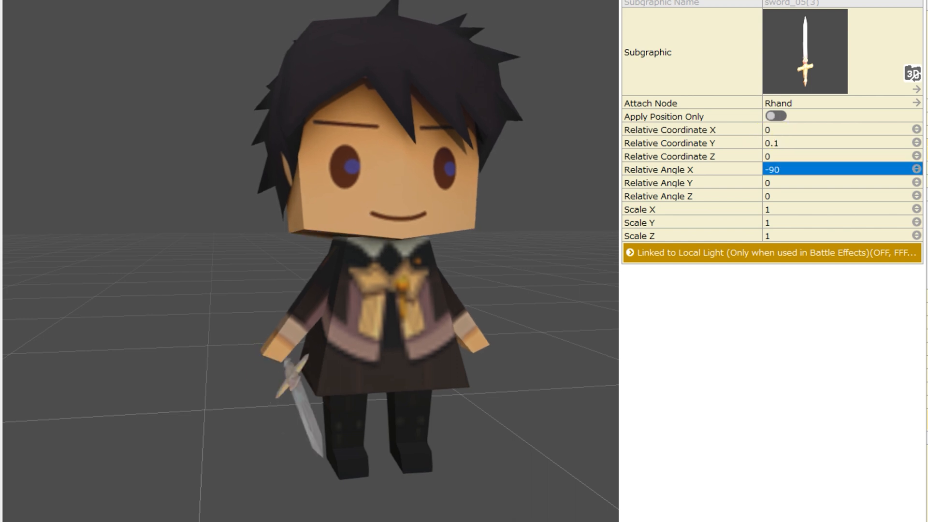
Enter the sword's Relative Coordinate offsets, targeting 0.05 on X and Y with scale 1.
left_click(829, 142)
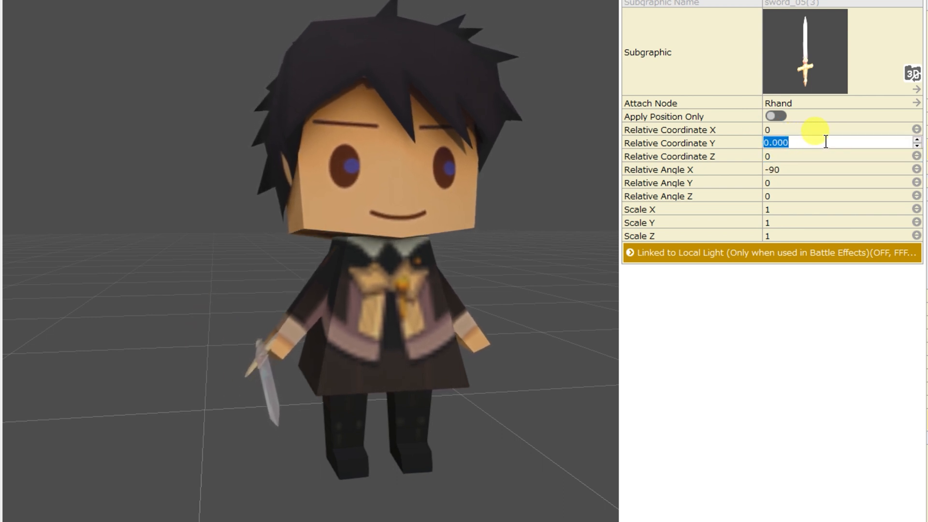
type("-.")
left_click(843, 210)
type("9")
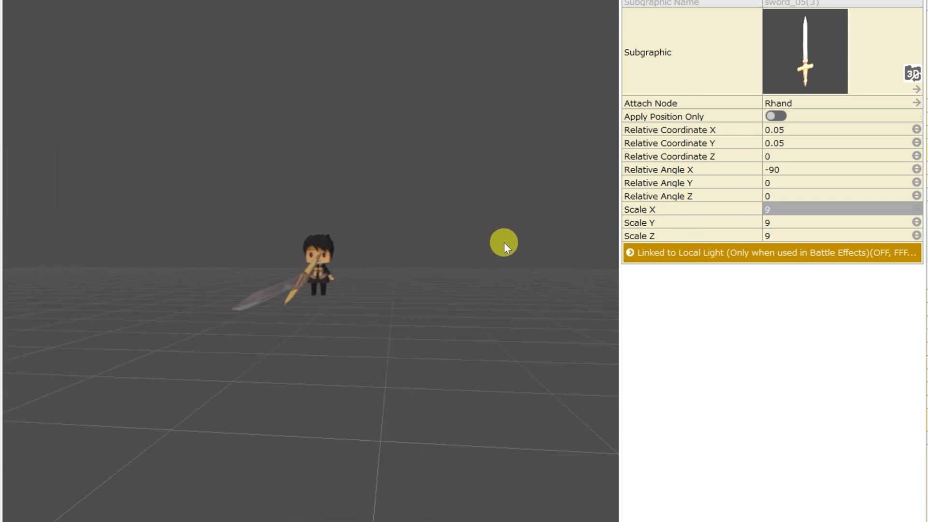
scroll("up", 3)
type("1")
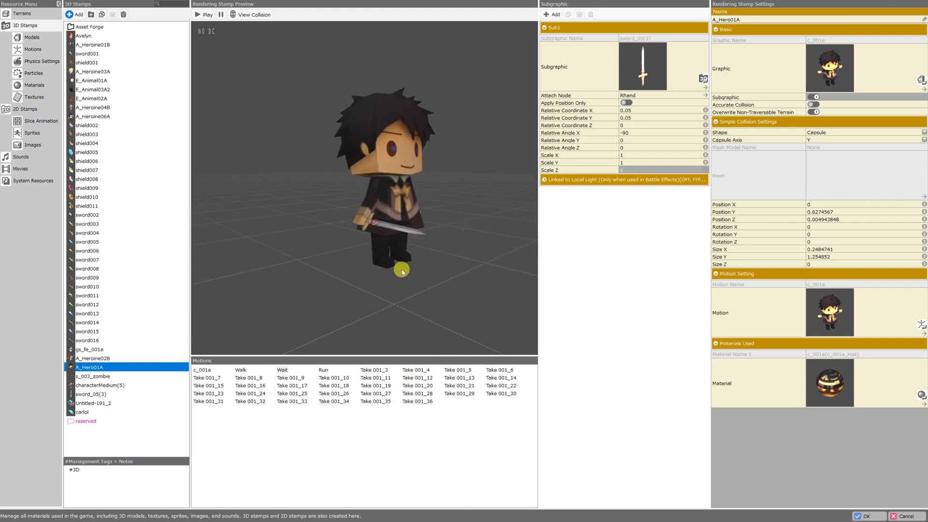
Preview Run, Take 001_3 and Take 001_31 to confirm the sword stays in hand.
left_click(323, 369)
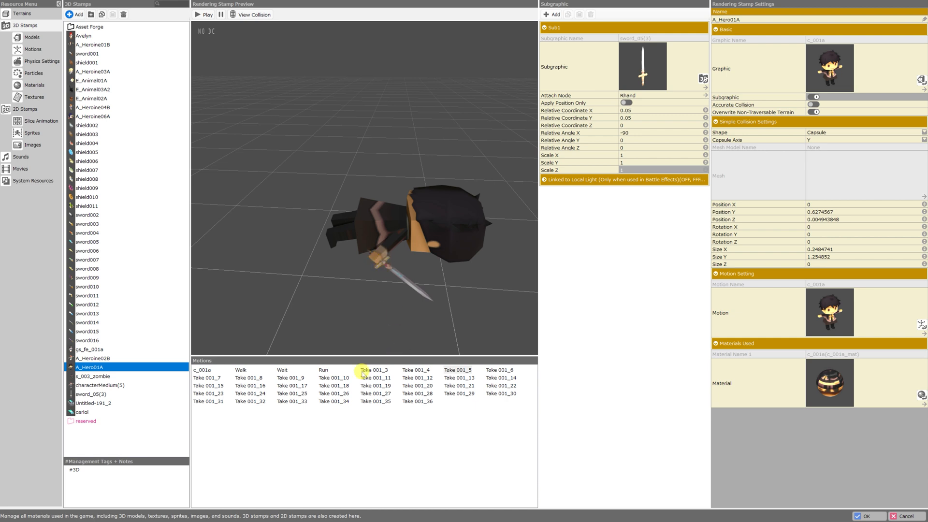
left_click(207, 401)
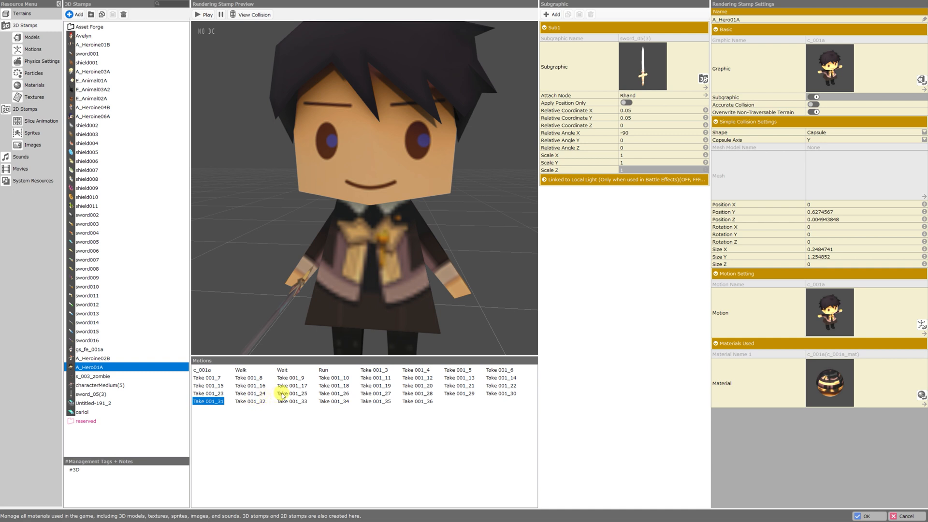
left_click(375, 401)
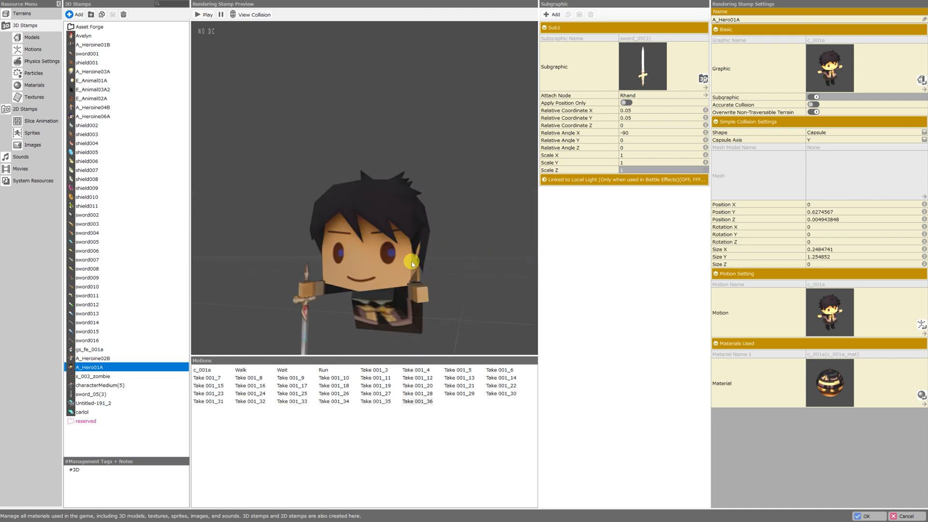
mouse_move(526, 232)
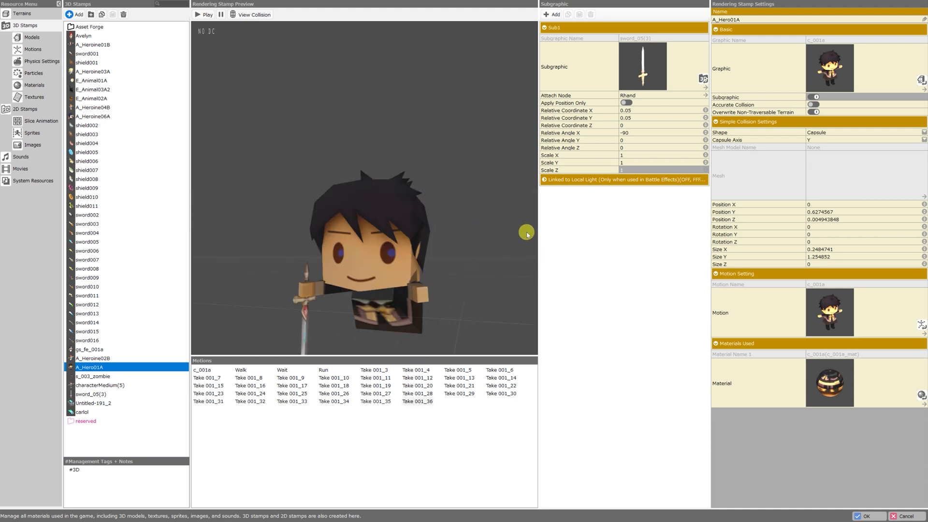
mouse_move(554, 204)
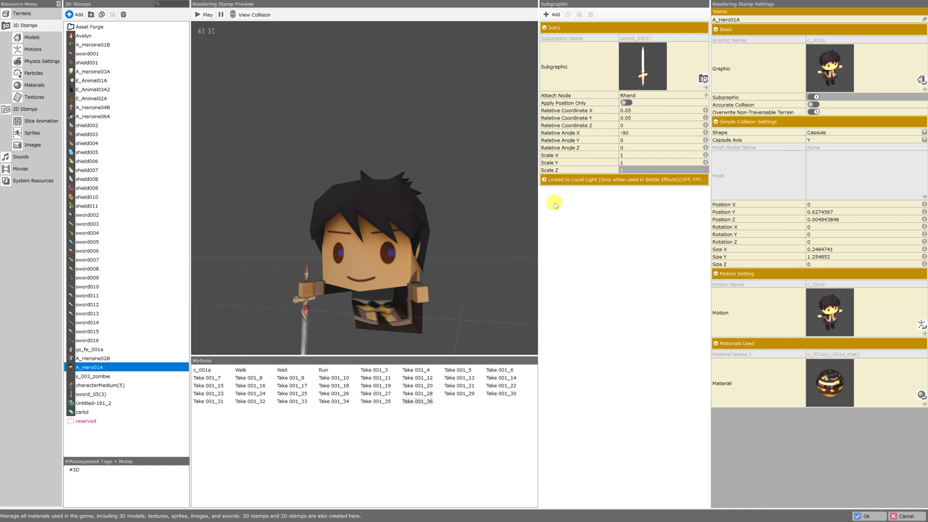
Add a Sub2 subgraphic, remove it, and toggle Apply Position Only on Sub1.
left_click(551, 14)
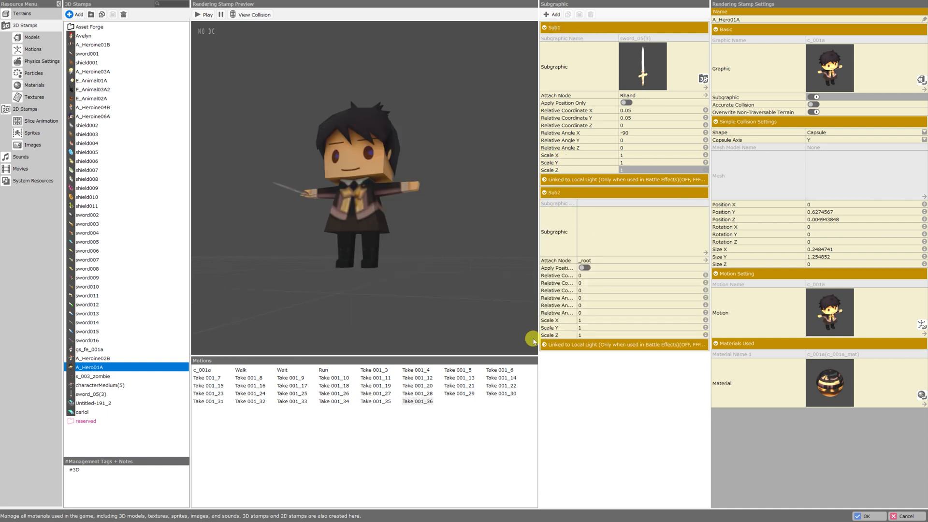
left_click(553, 14)
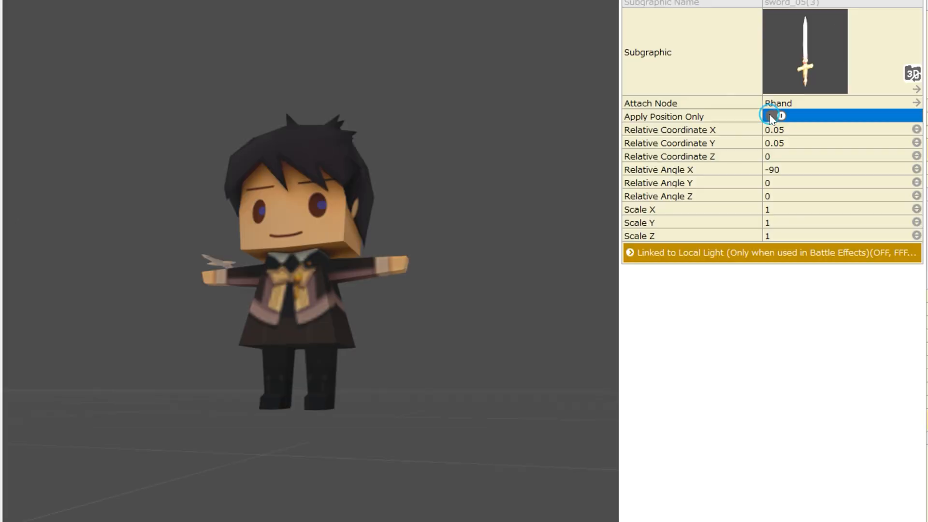
left_click(775, 116)
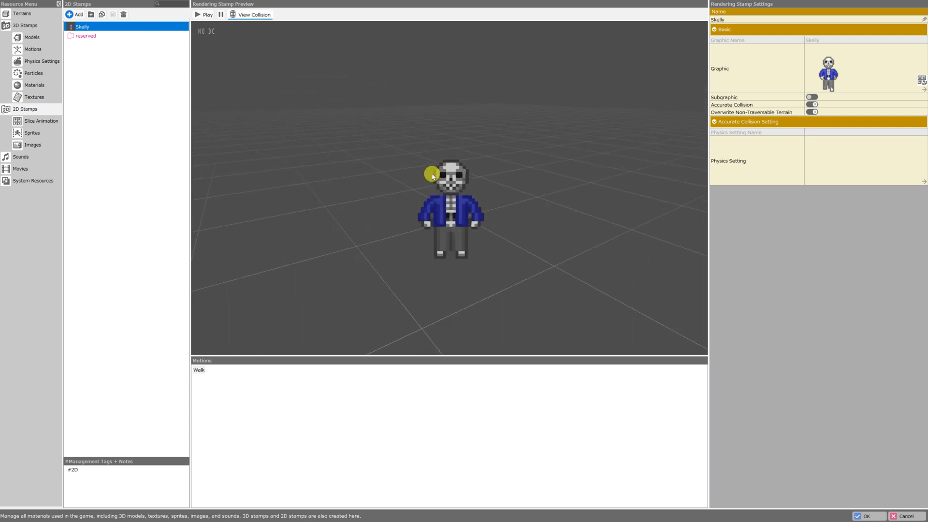
mouse_move(81, 57)
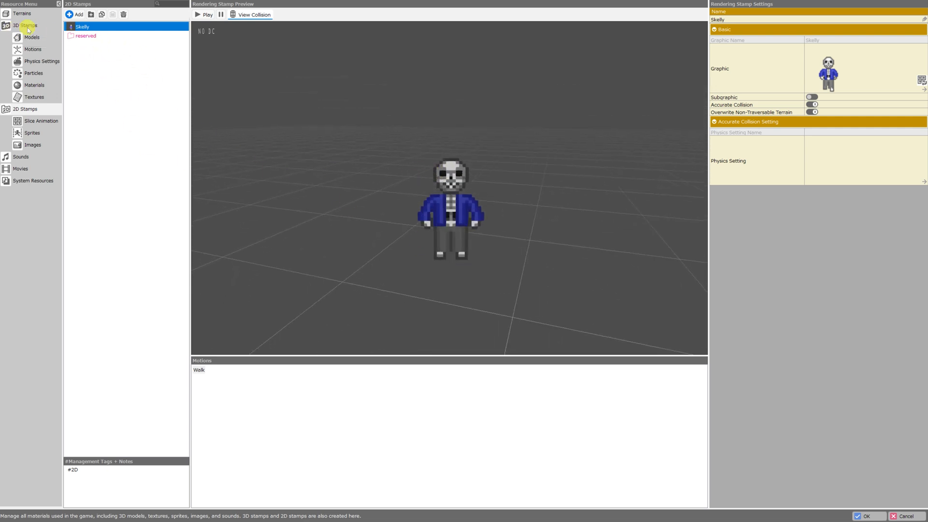
mouse_move(24, 109)
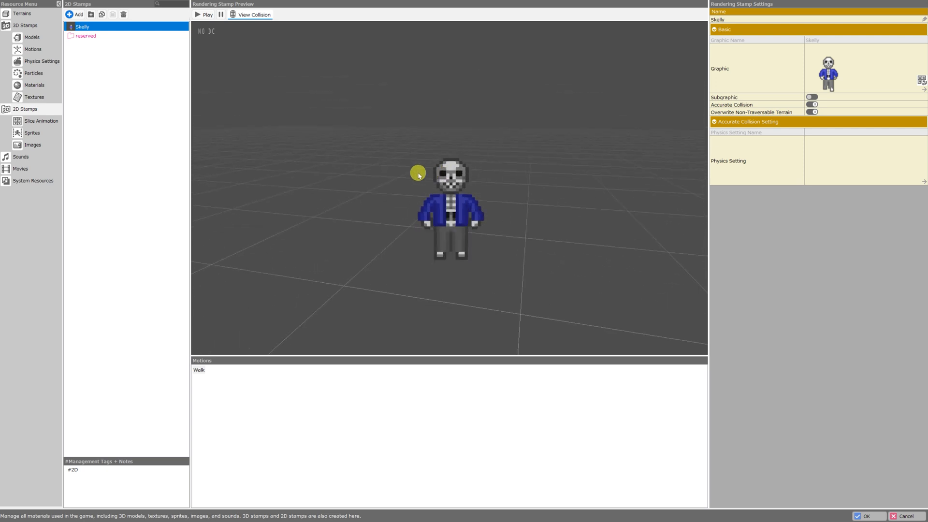
mouse_move(29, 32)
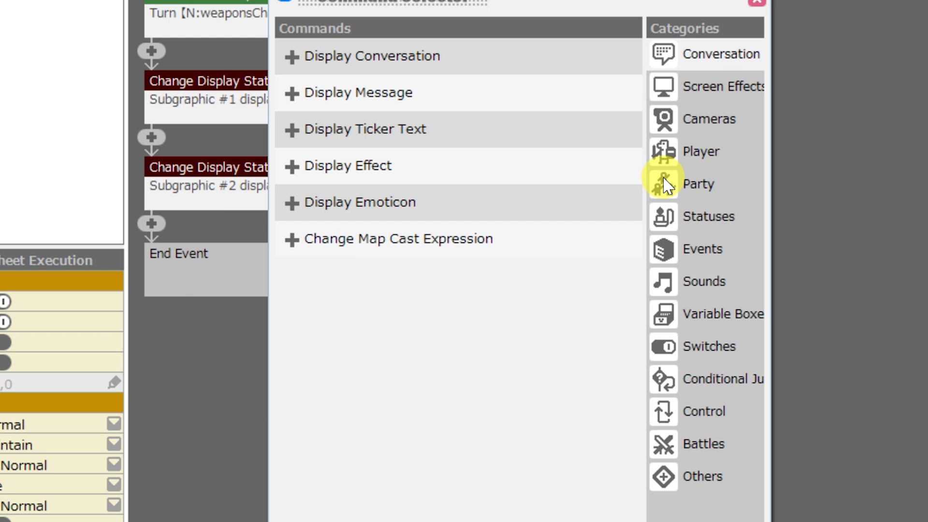
mouse_move(663, 222)
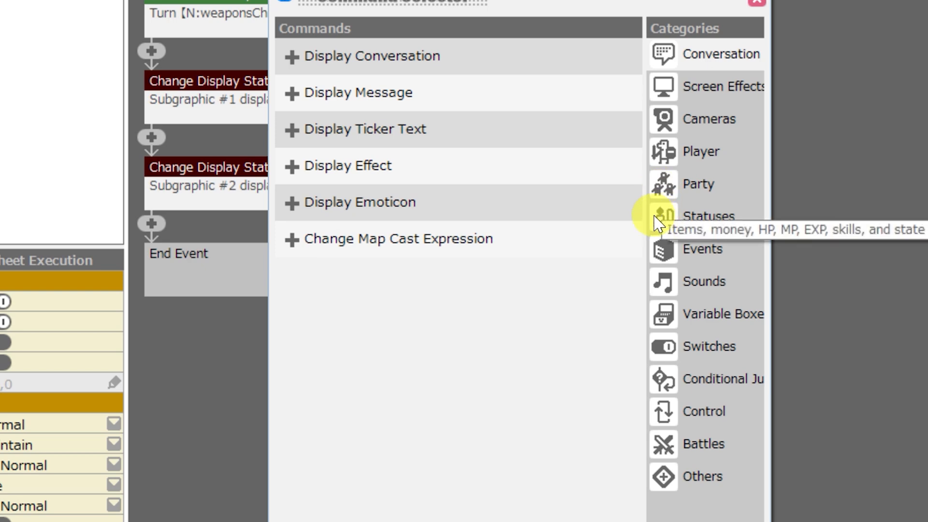
mouse_move(691, 158)
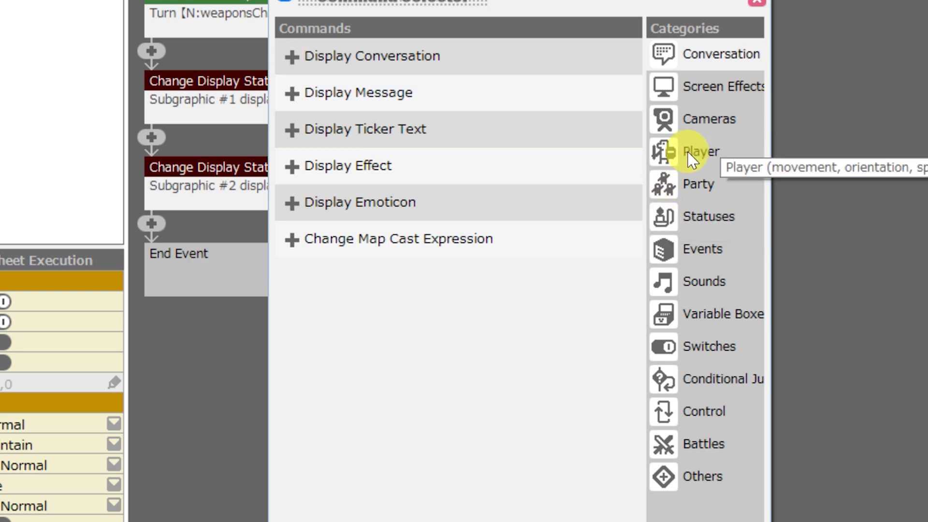
mouse_move(716, 160)
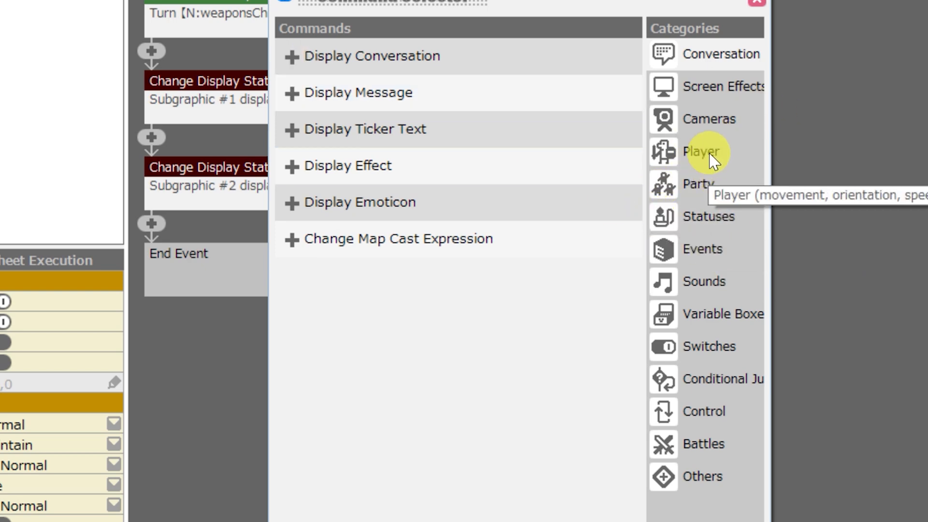
mouse_move(711, 157)
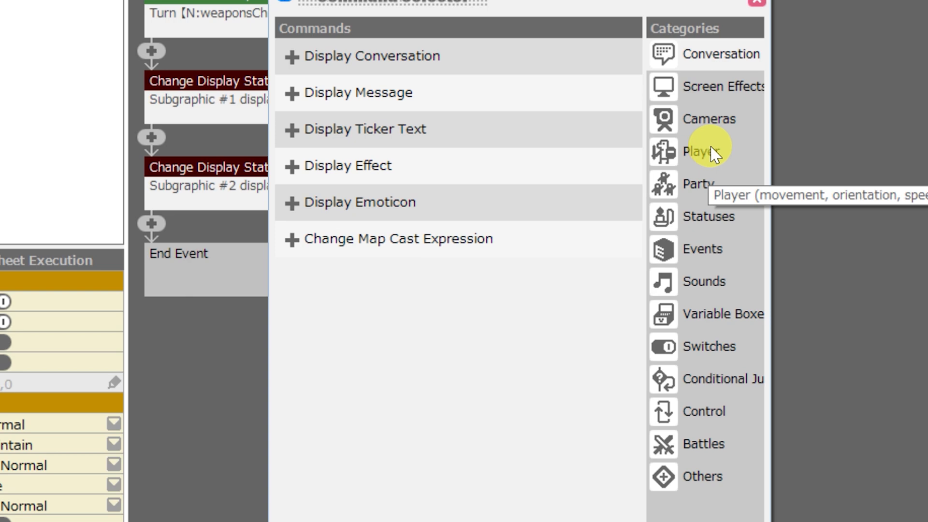
mouse_move(702, 163)
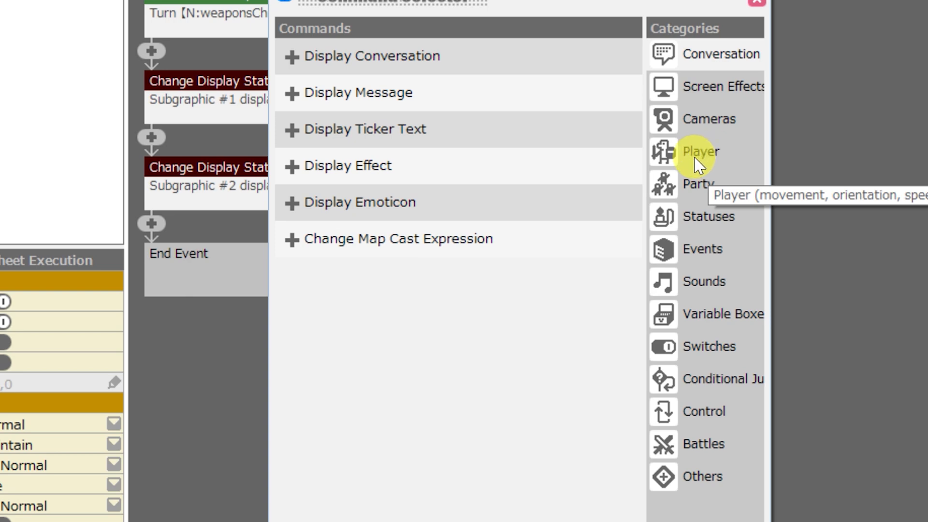
List the Player category commands in the Command Selector.
left_click(702, 151)
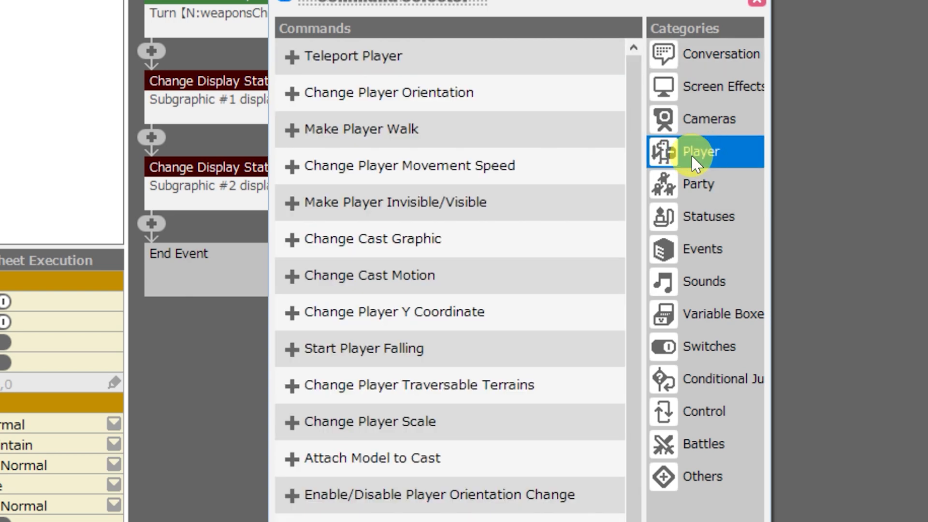
scroll("down", 3)
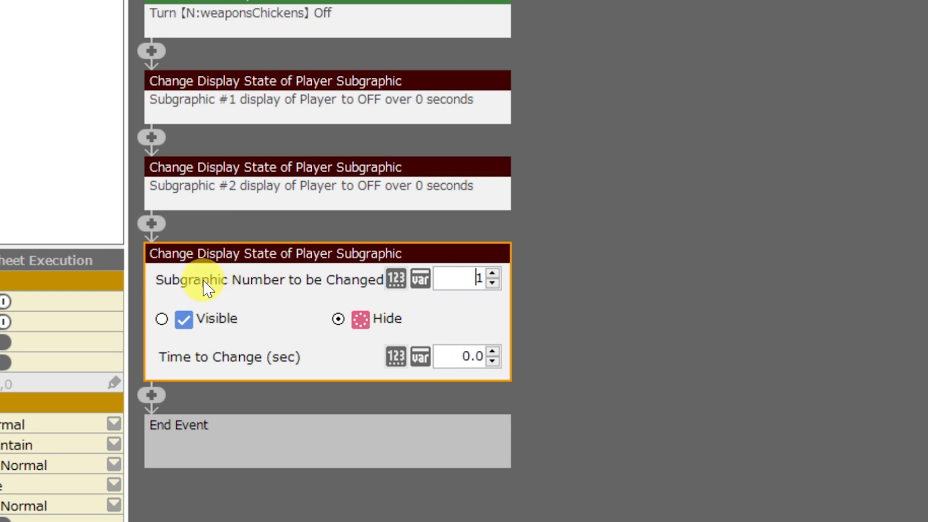
mouse_move(371, 288)
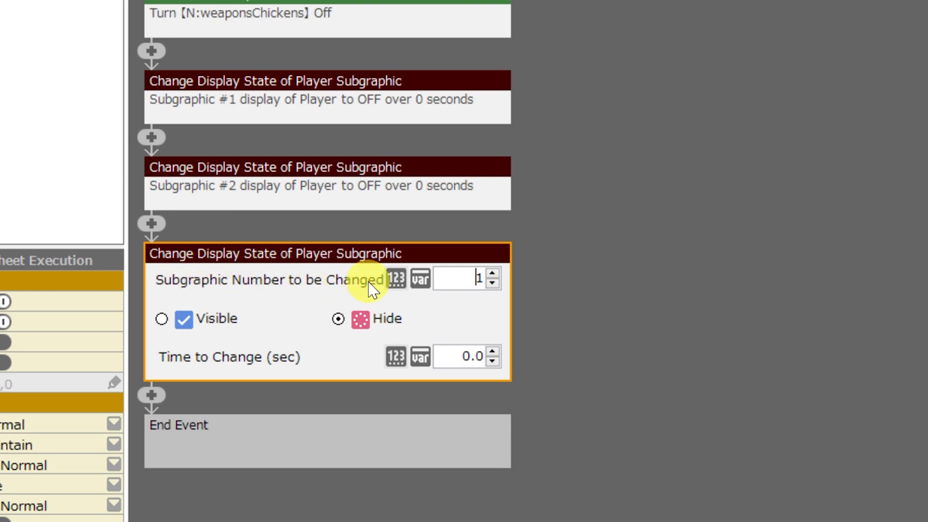
mouse_move(178, 379)
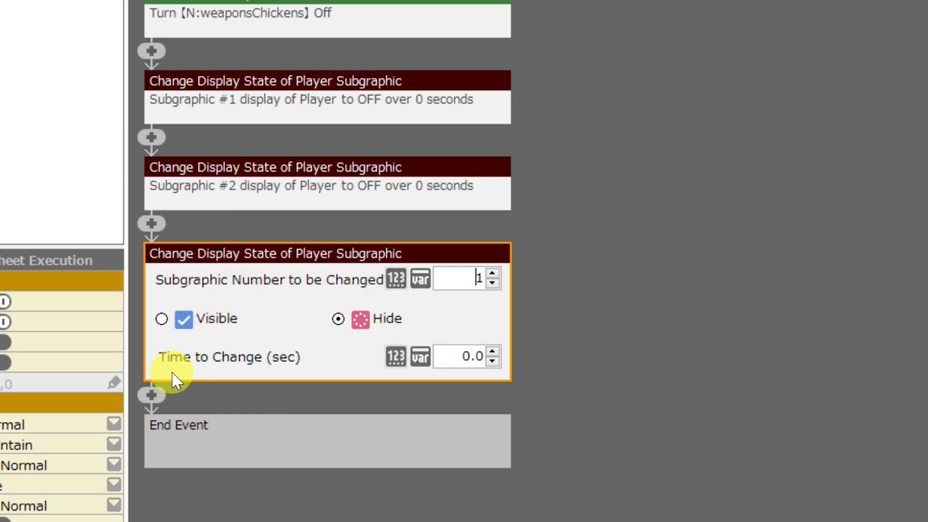
mouse_move(290, 285)
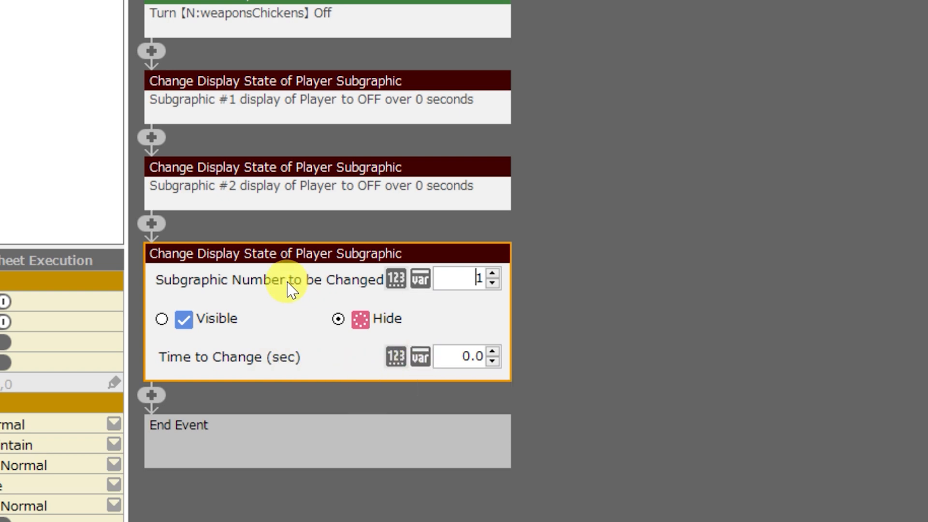
mouse_move(278, 290)
type("2")
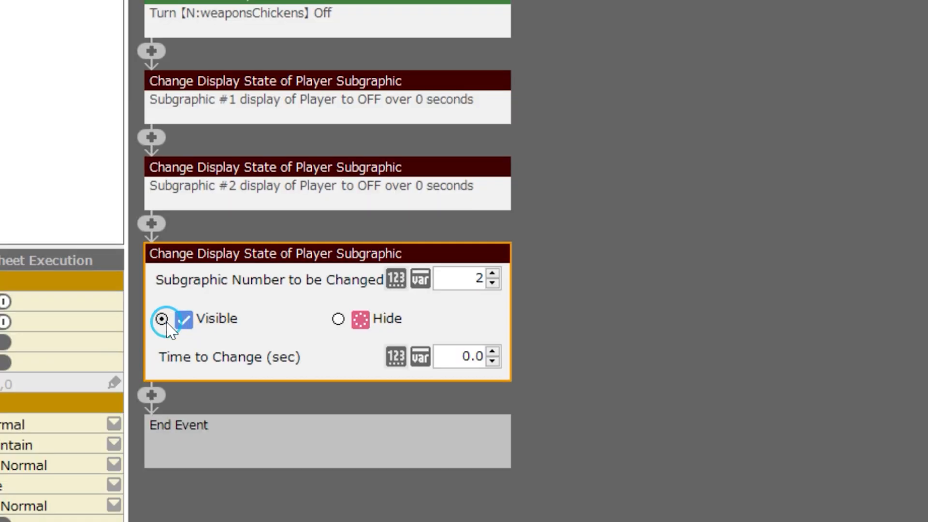
Set the subgraphic 2 display command to hide with a 0.0-second change time.
left_click(338, 318)
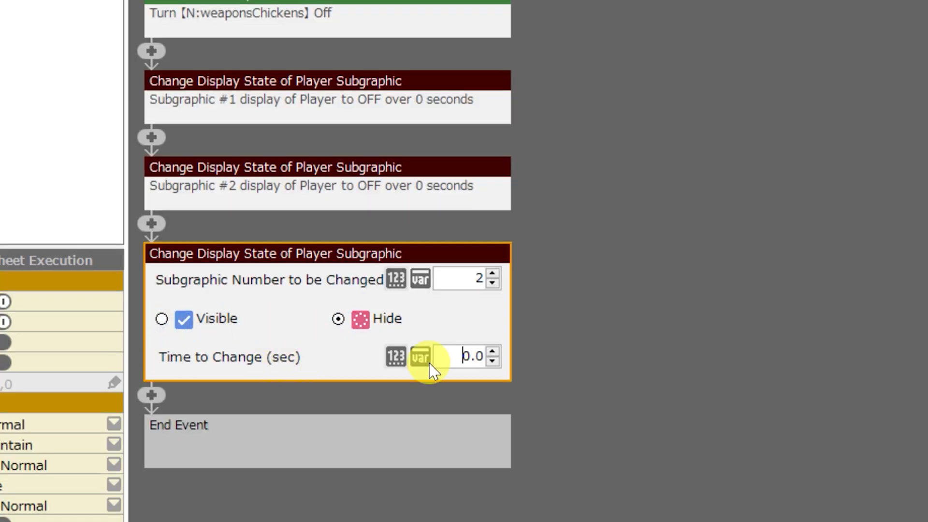
mouse_move(453, 379)
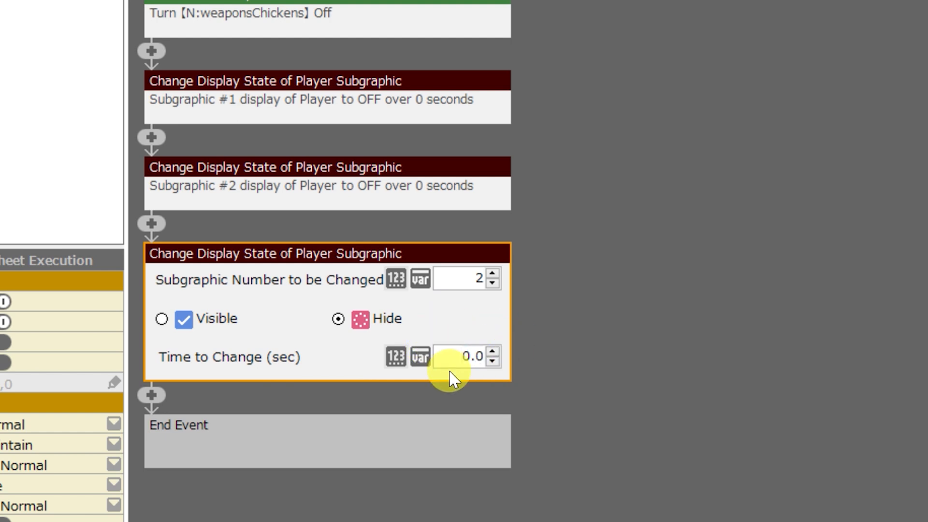
left_click(467, 356)
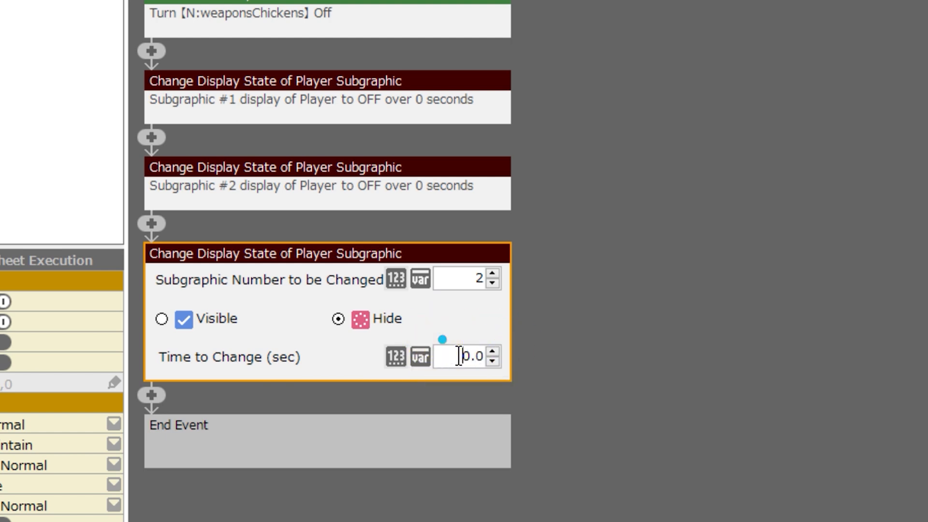